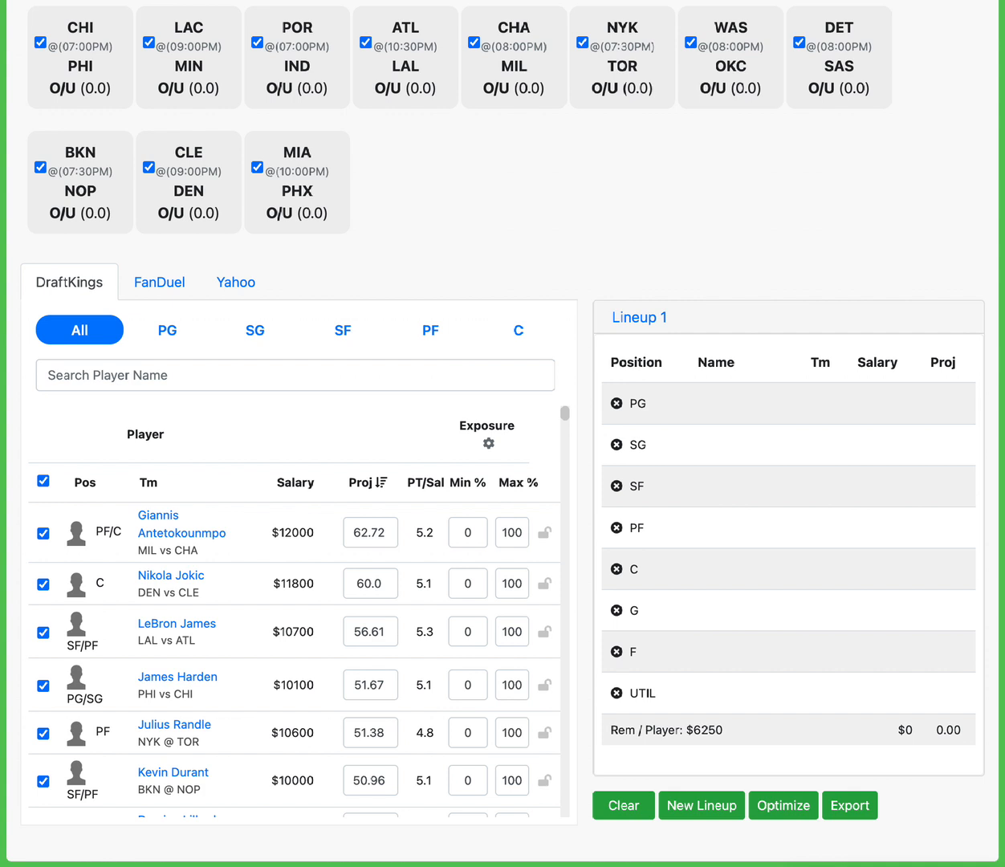
mouse_move(117, 368)
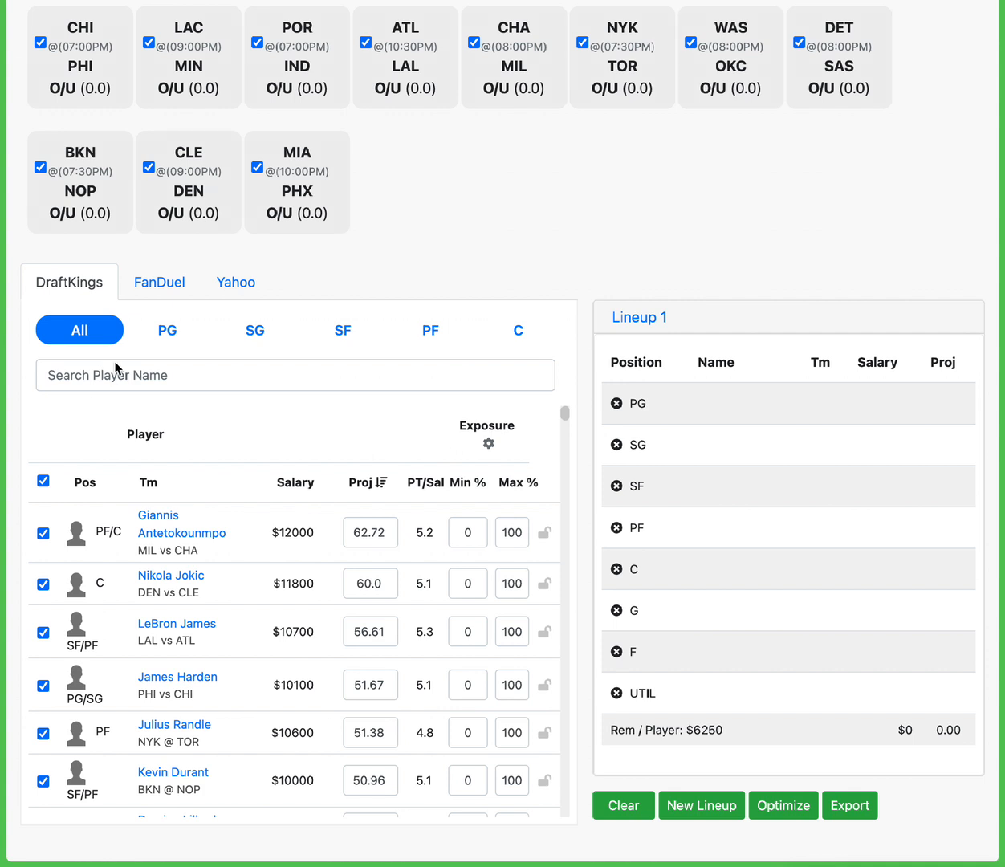
mouse_move(170, 336)
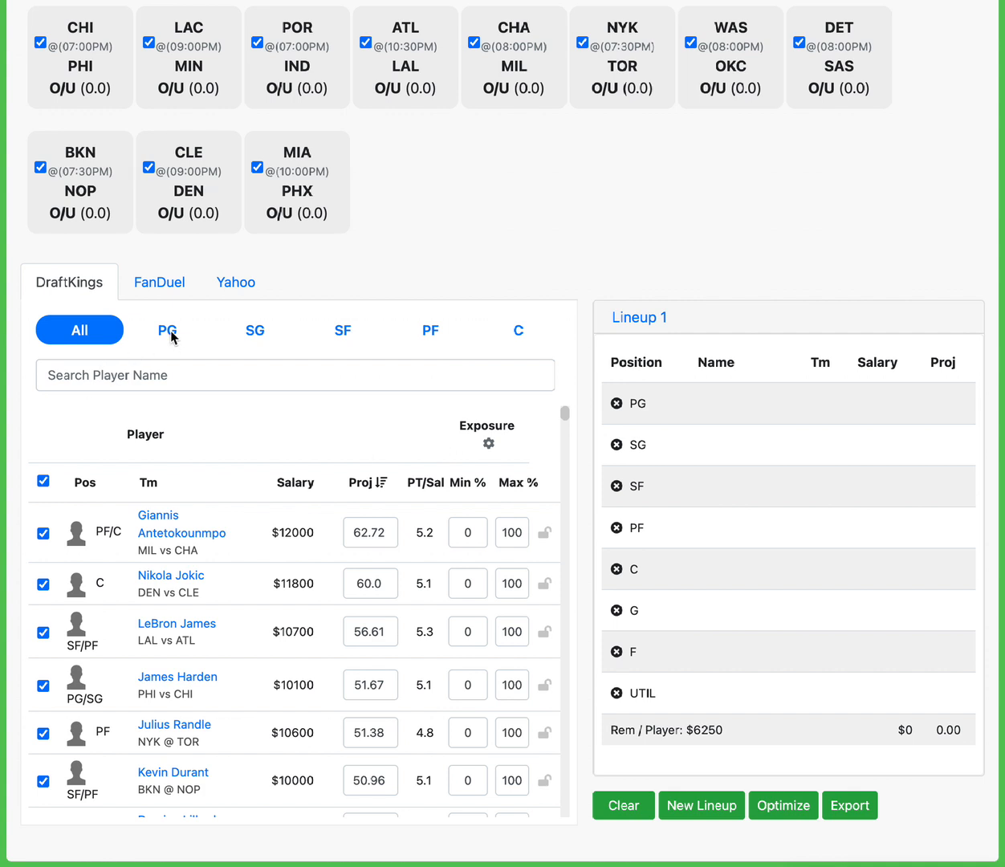
Filter the player list to point guards and search 'hayes' for Killian Hayes.
click(167, 330)
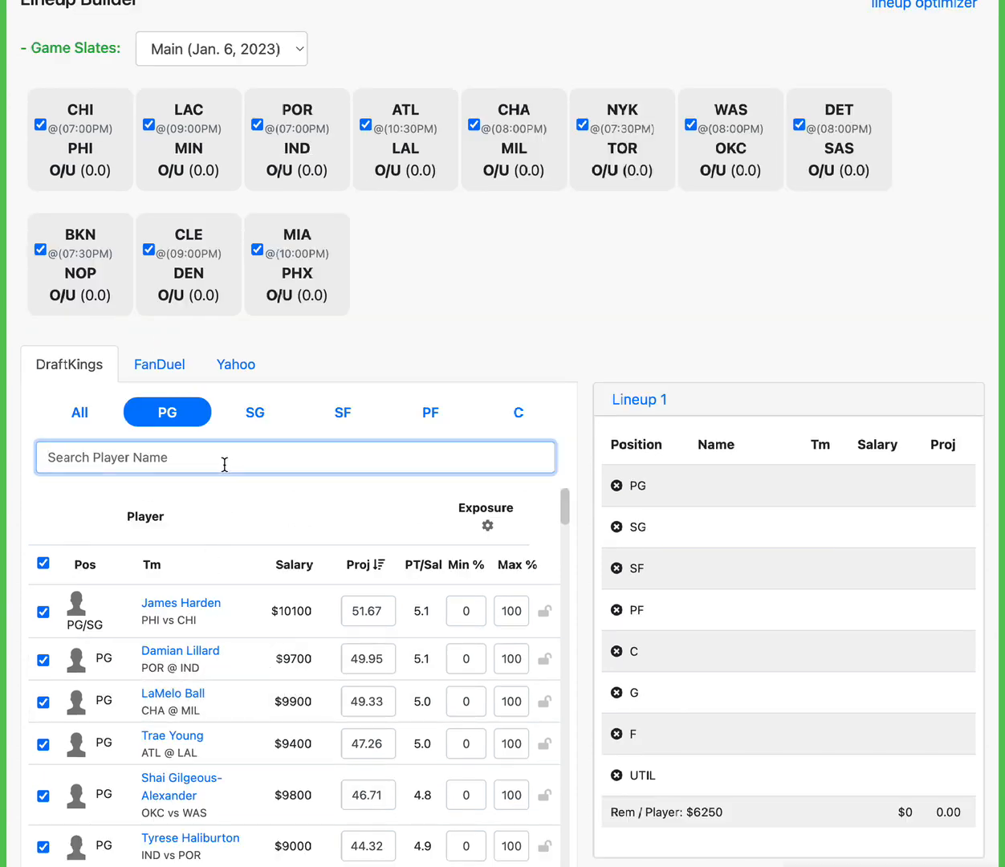
text(hayes)
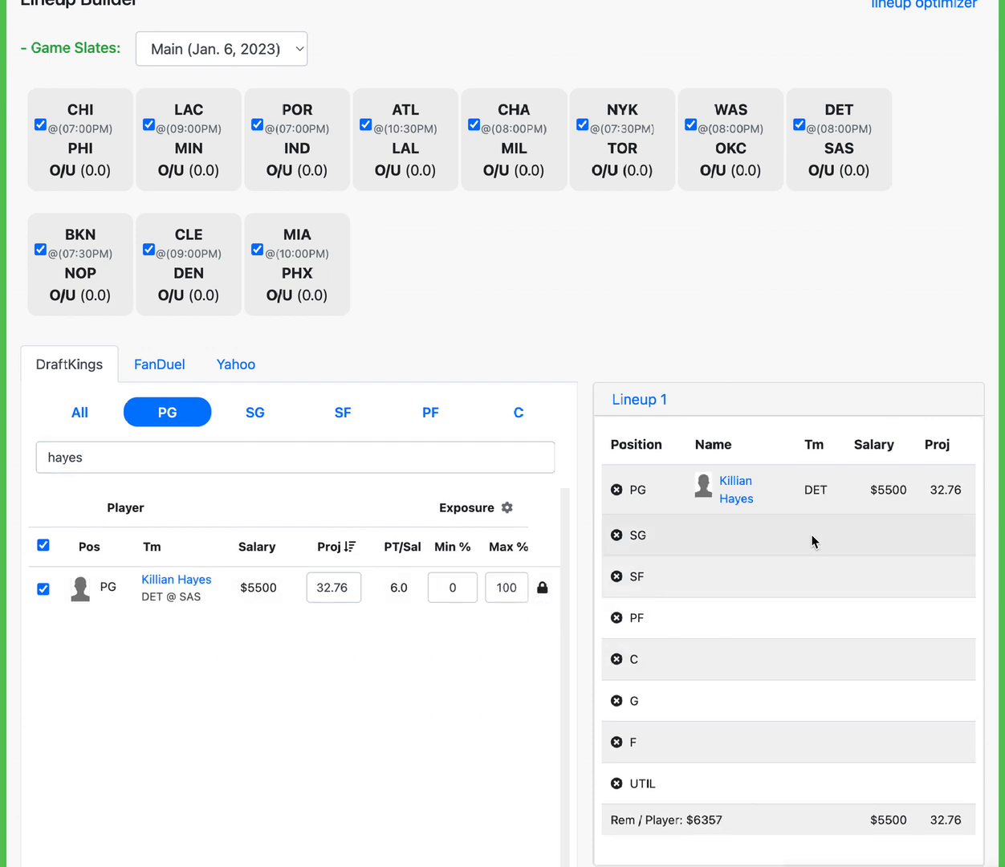
mouse_move(766, 490)
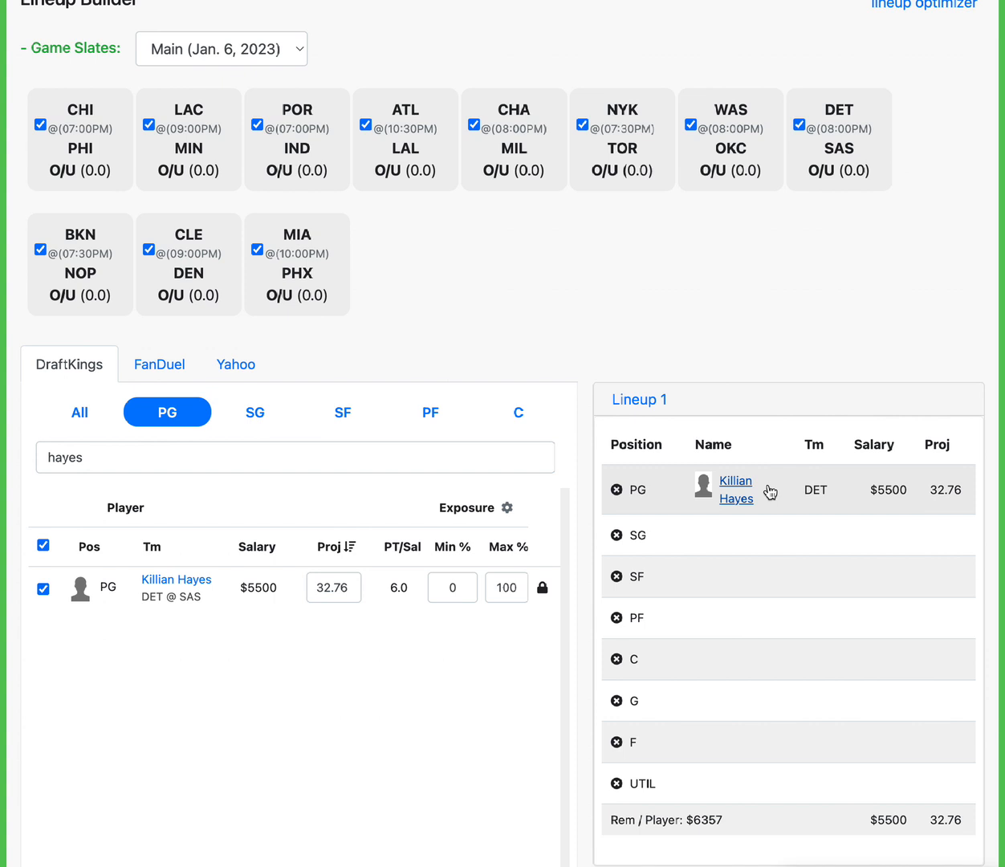
mouse_move(771, 517)
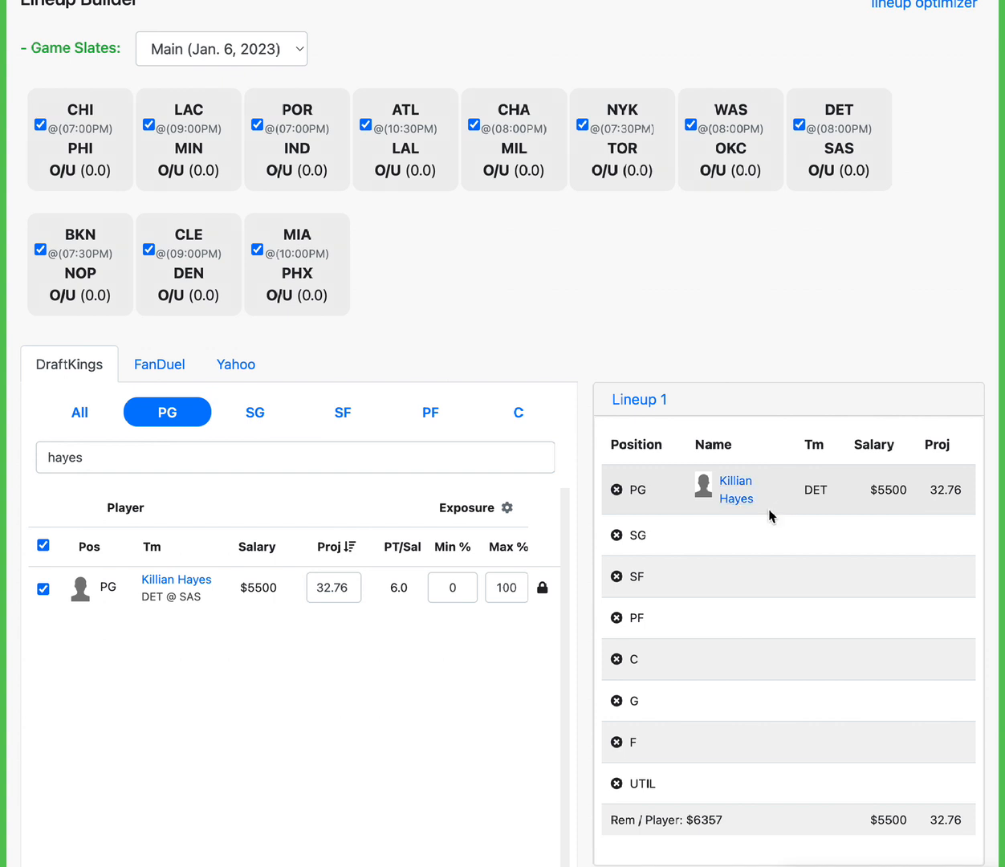
mouse_move(720, 550)
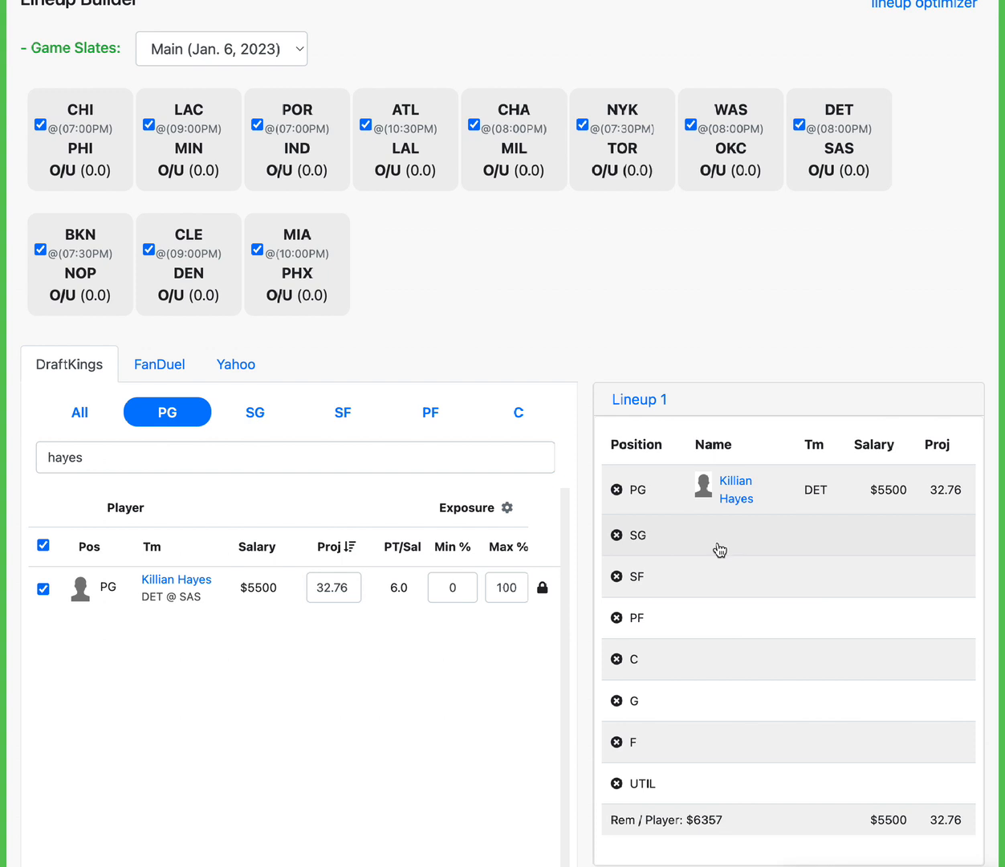
mouse_move(304, 564)
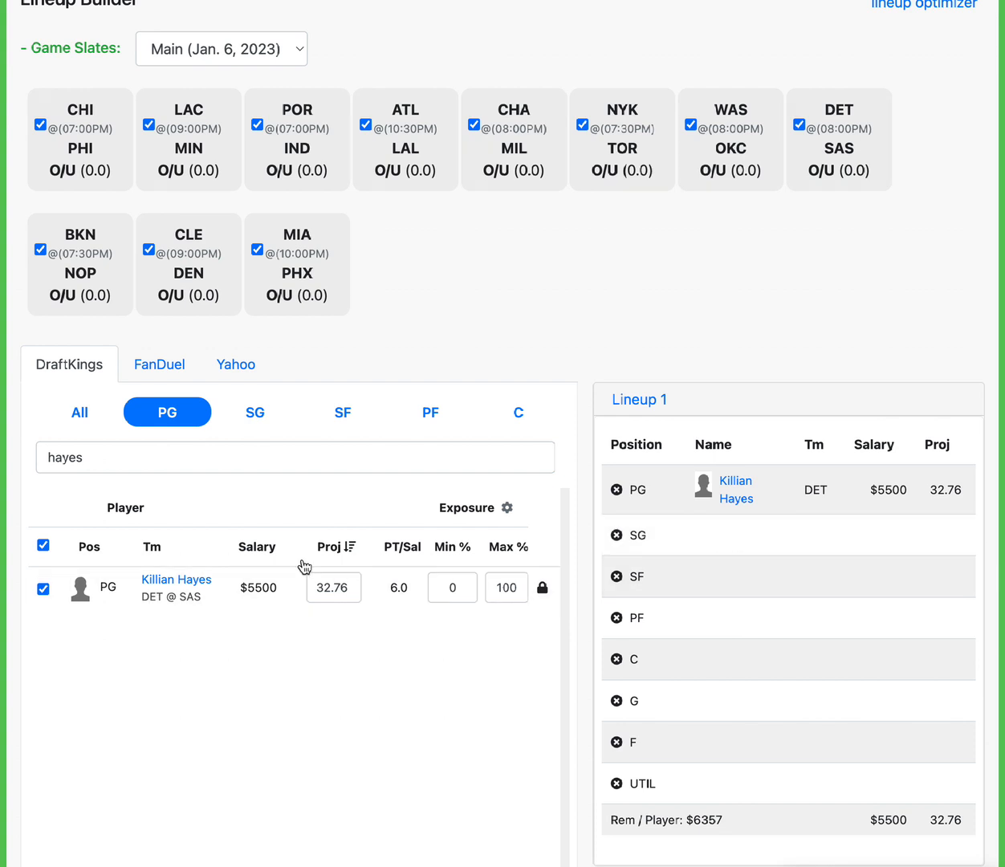
mouse_move(192, 496)
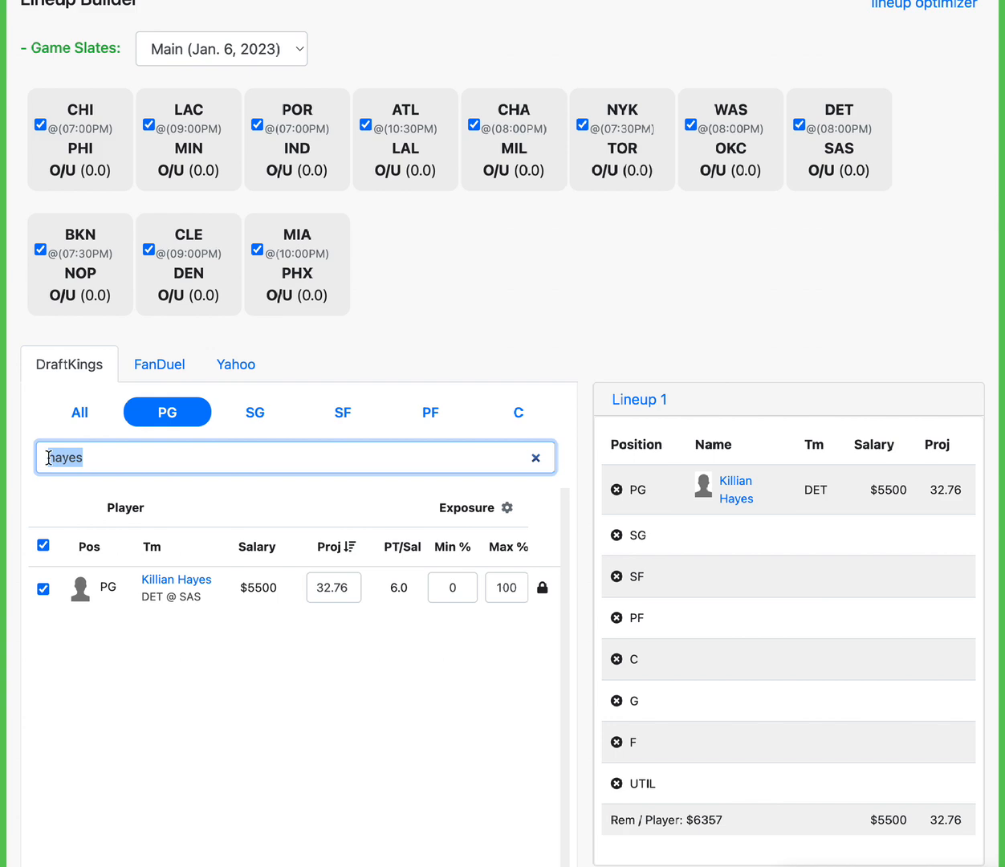
Search 'geog' and filter to shooting guards to find Paul George.
text(geog)
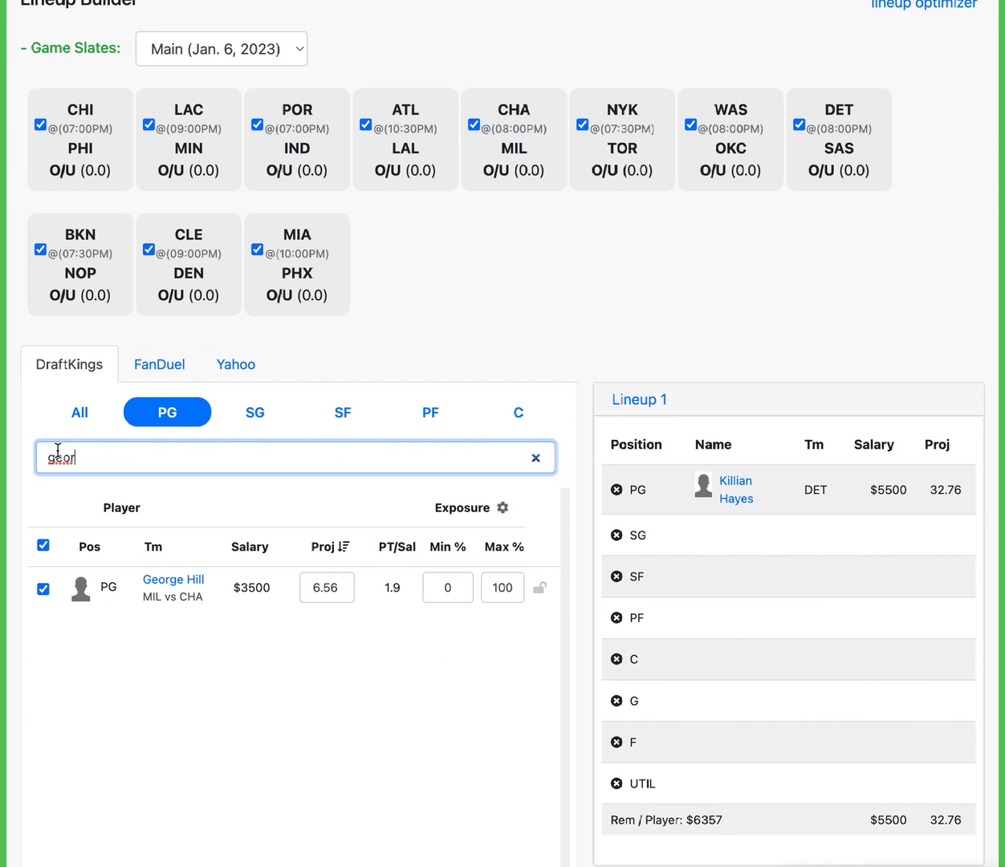
click(255, 411)
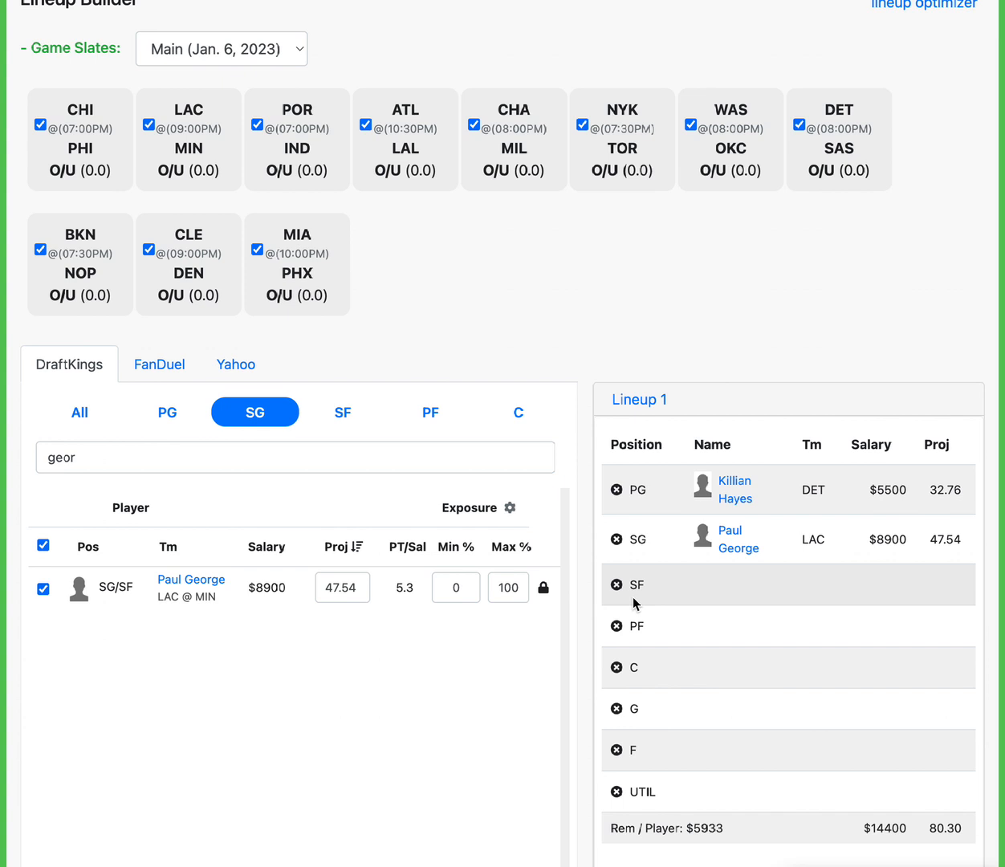
mouse_move(686, 593)
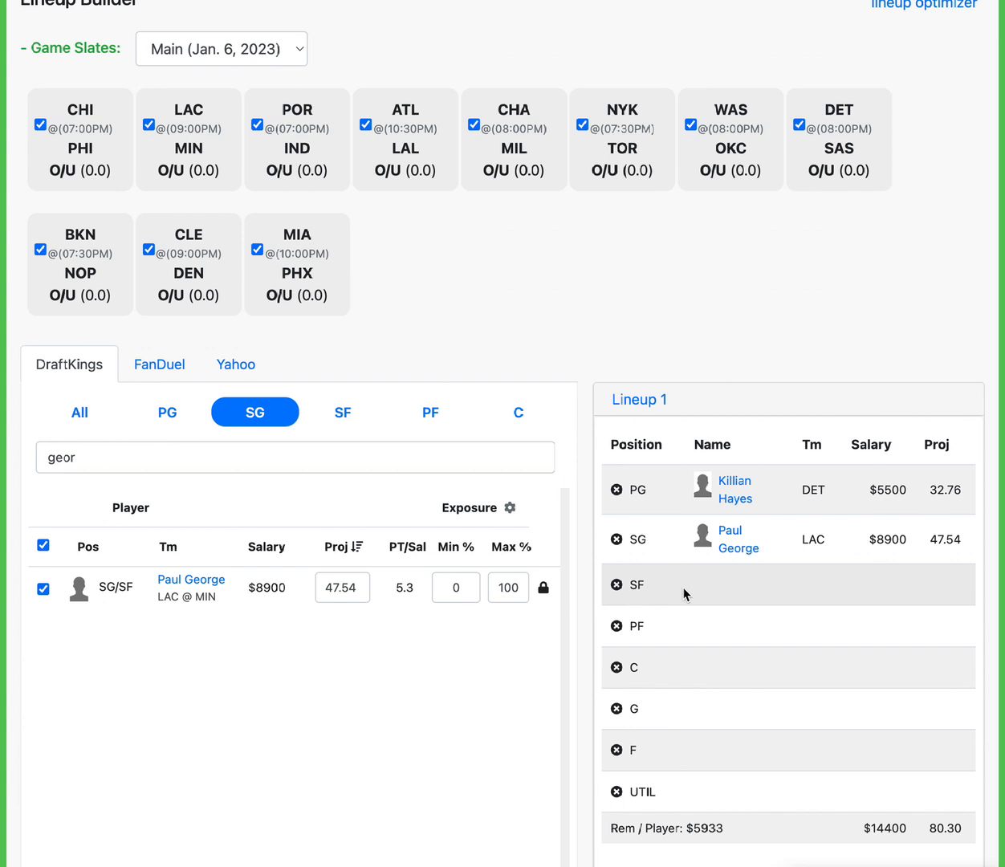
mouse_move(719, 567)
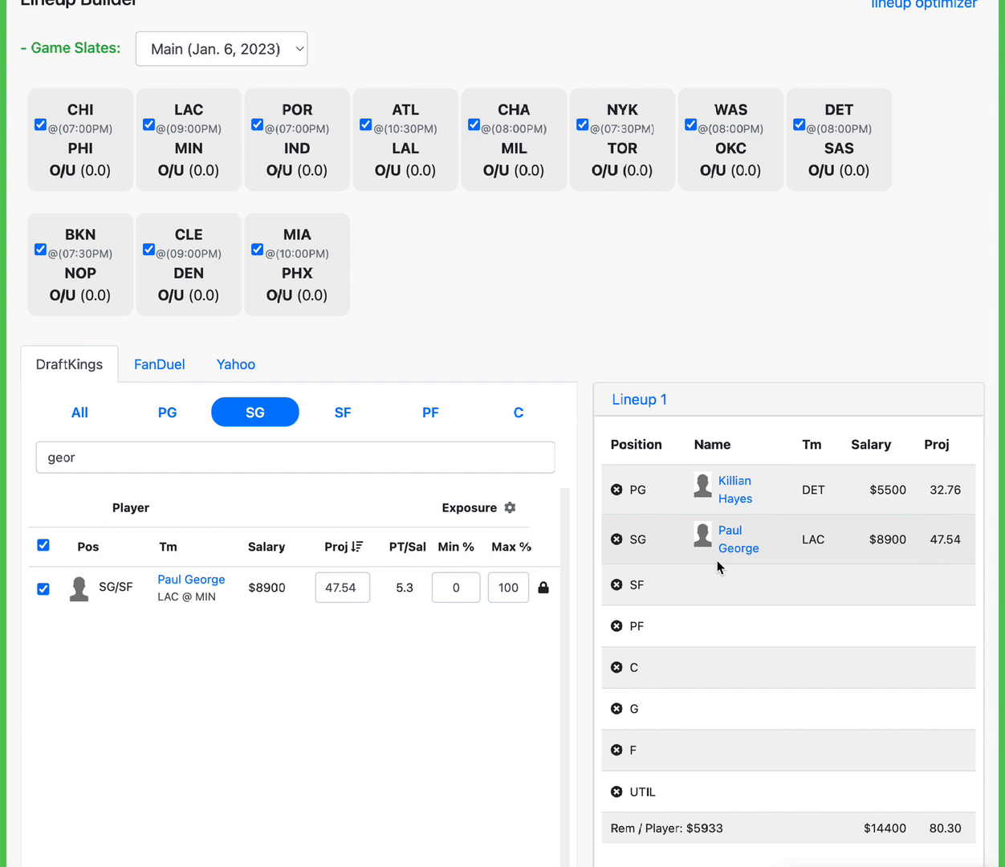
mouse_move(774, 530)
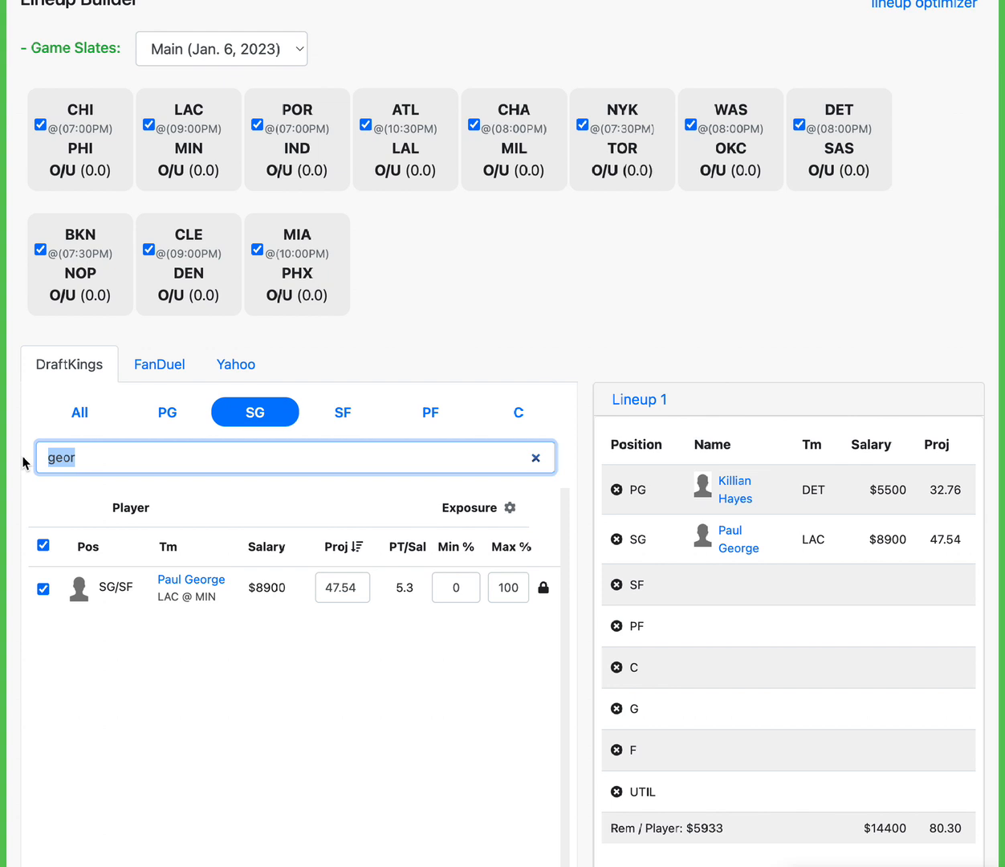
Search 'kle' and filter to small forwards to find Keldon Johnson.
text(kle)
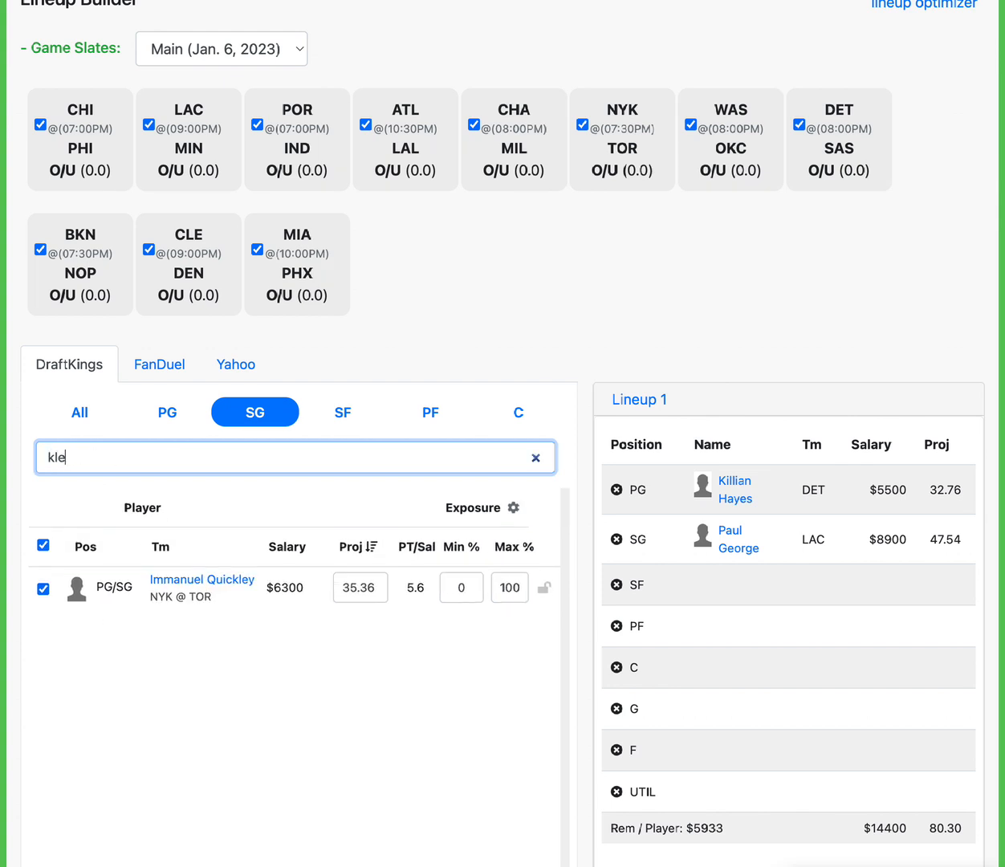
click(342, 412)
text(eld)
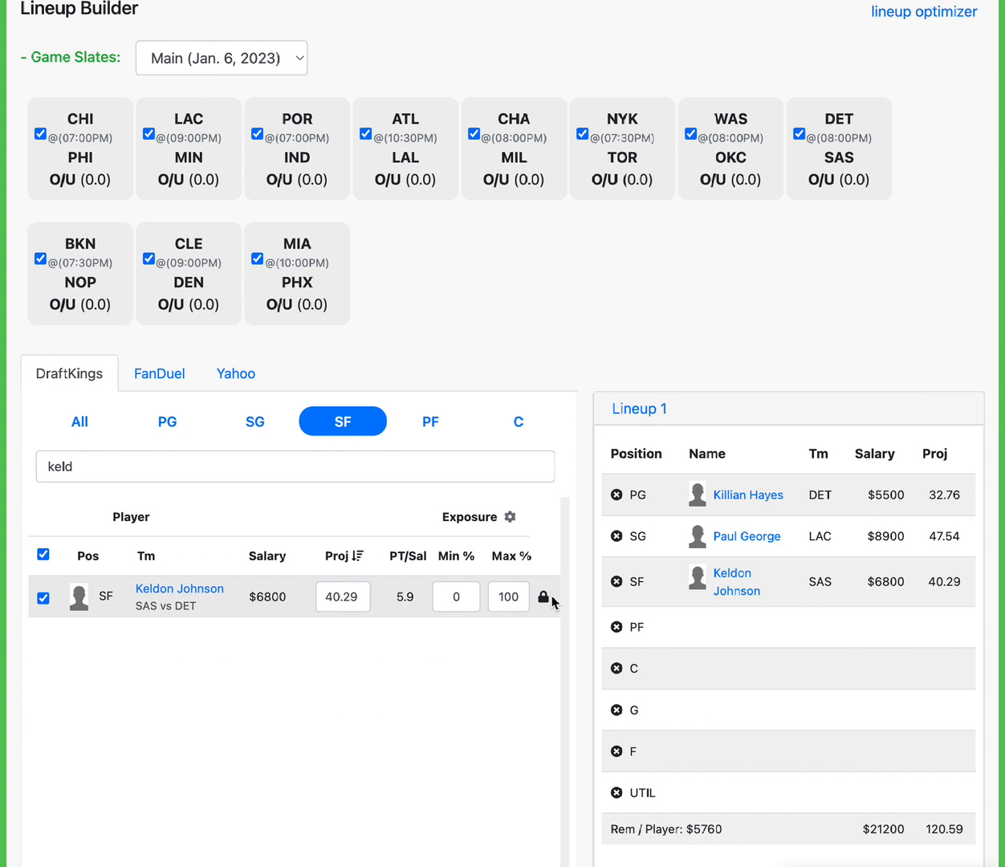
Search 'ru', filter to power forwards, and add Rui Hachimura ($4,700) at PF.
click(295, 467)
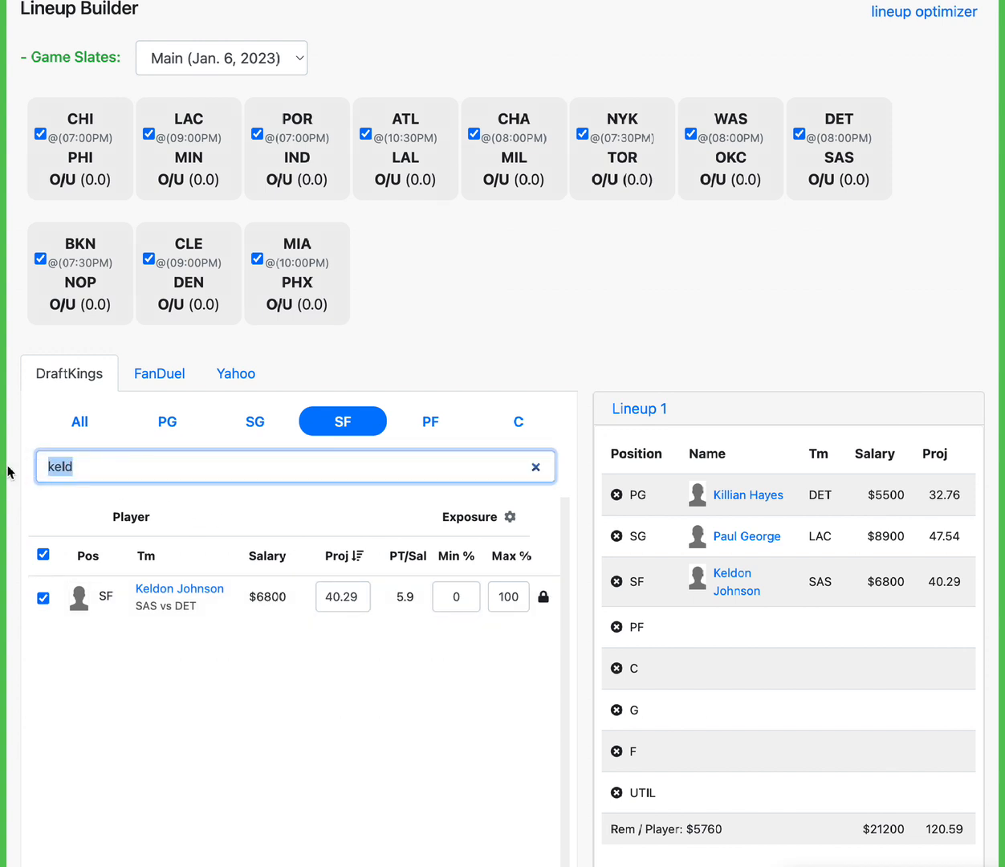
text(ru)
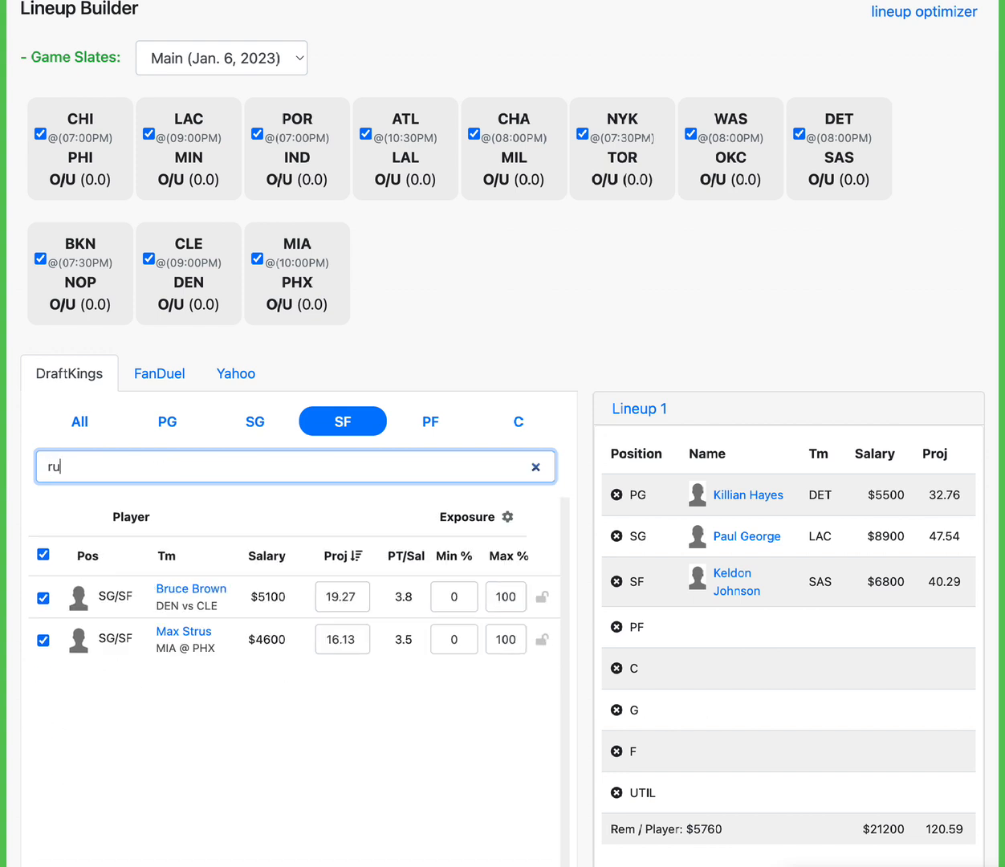
click(430, 420)
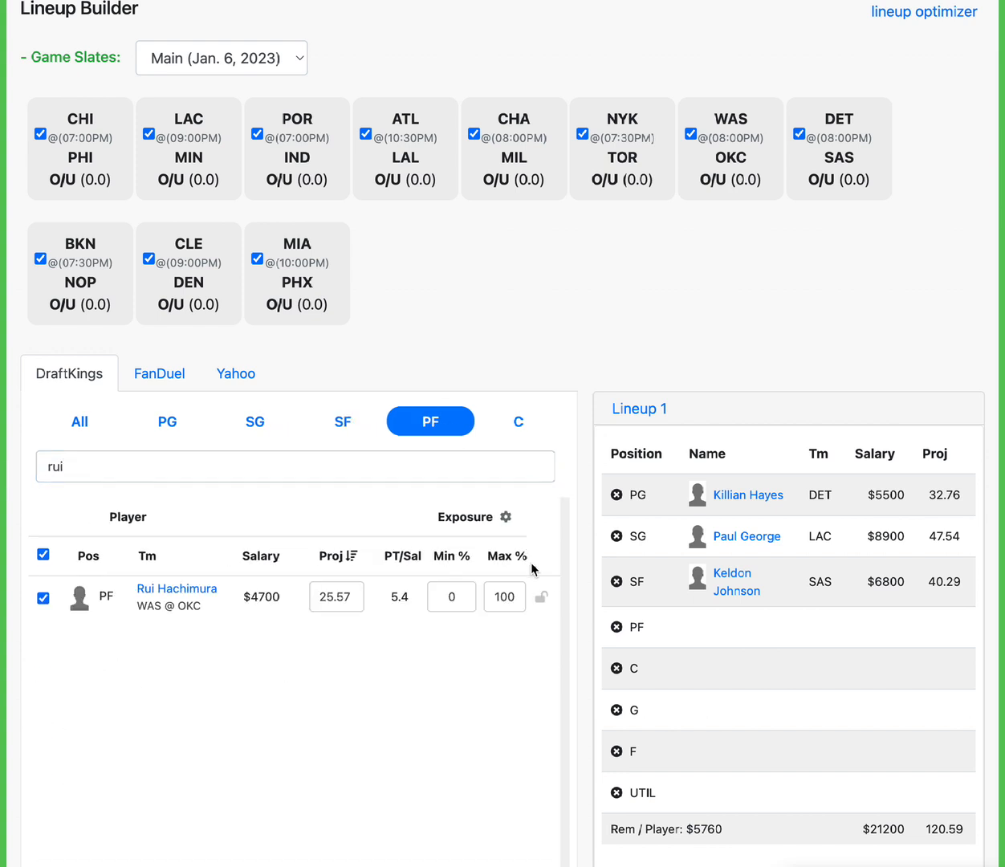
click(541, 597)
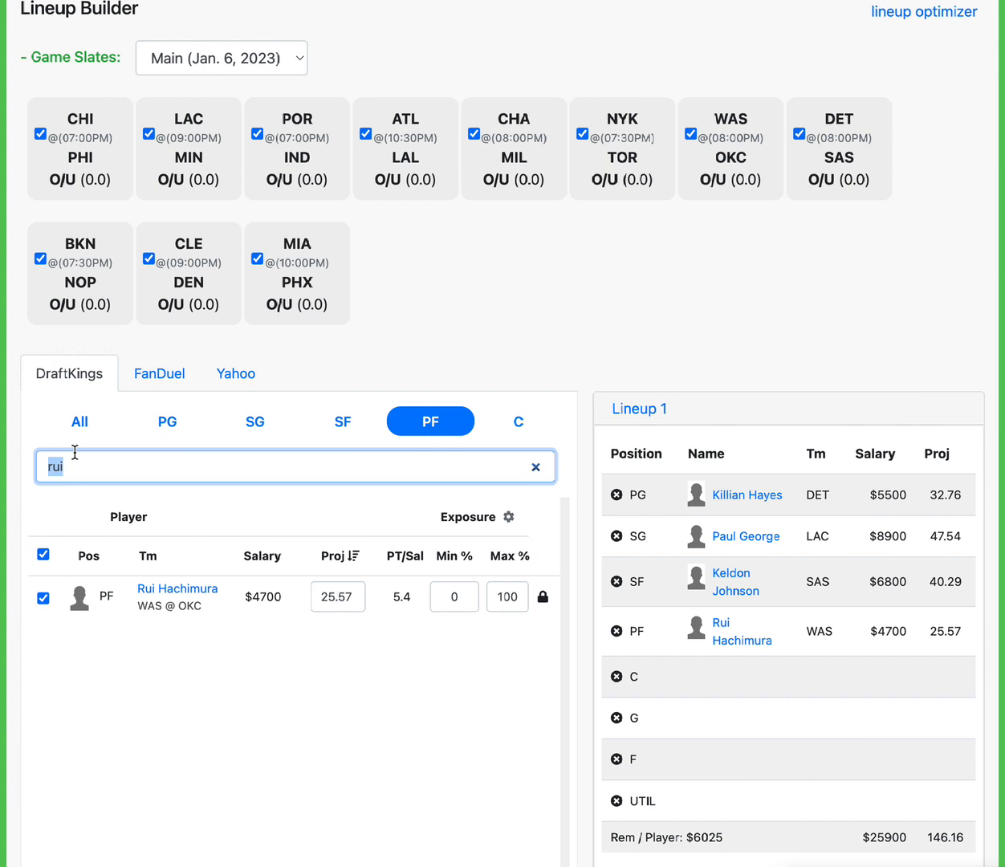
mouse_move(143, 476)
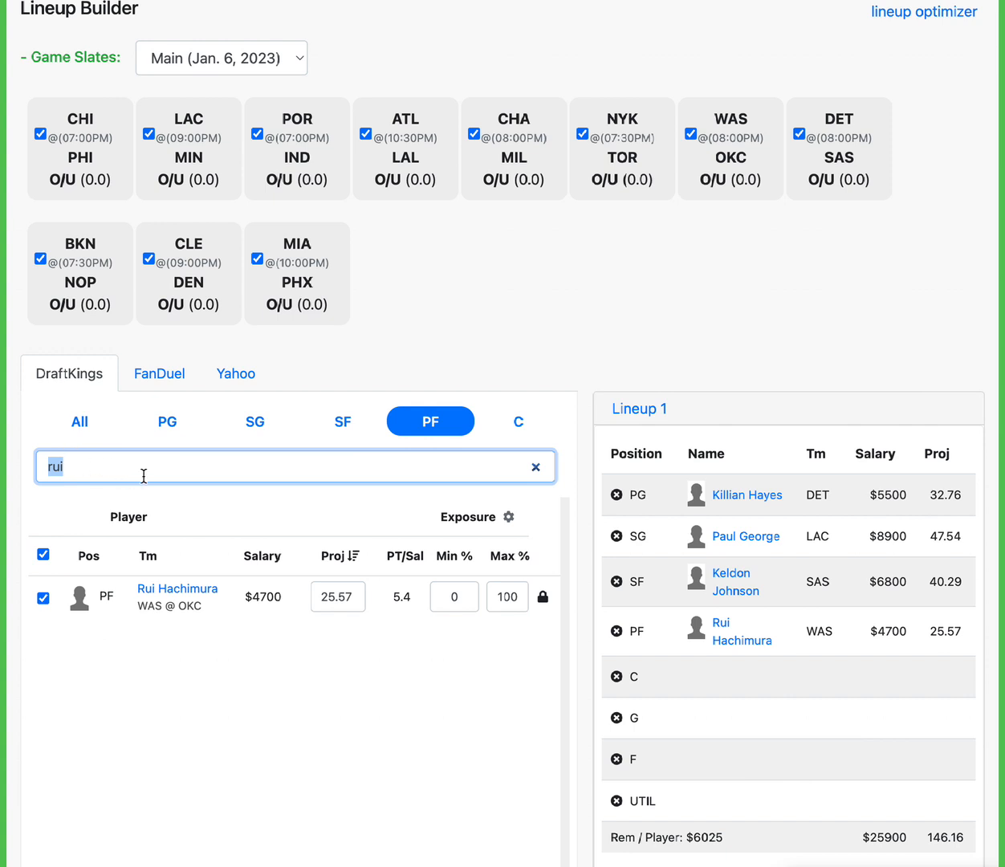
Clear the search, show all positions, and add LeBron James ($10,700) at F.
click(535, 466)
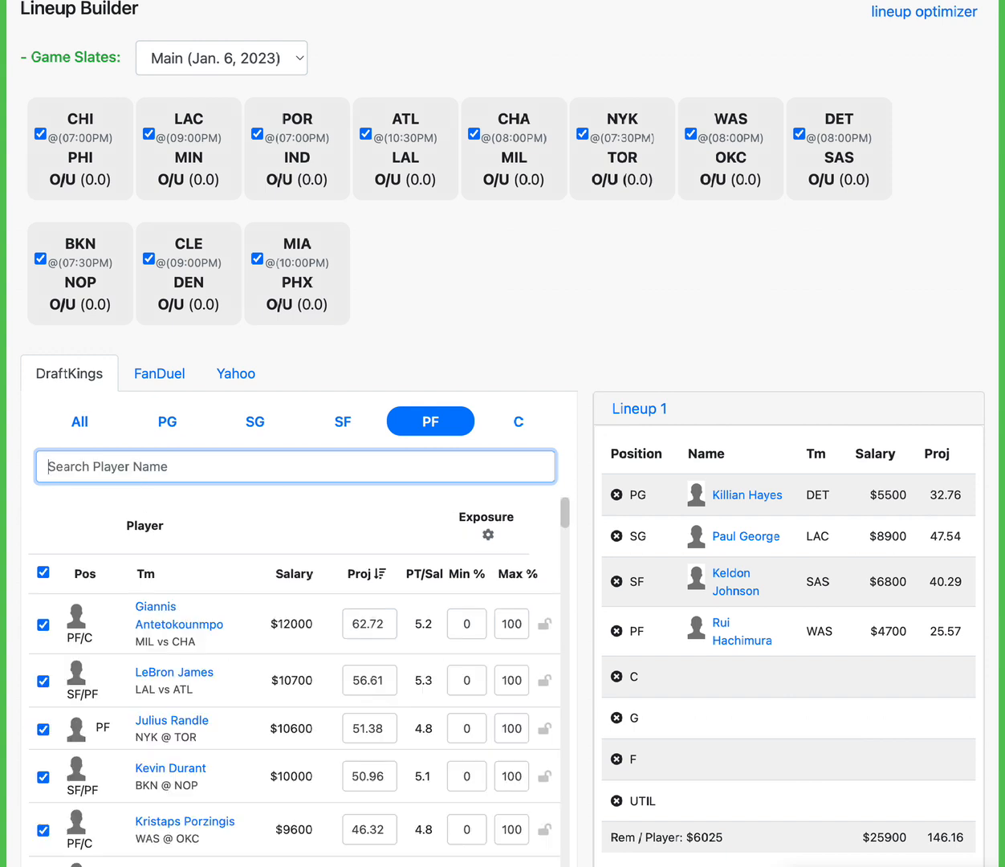
click(79, 421)
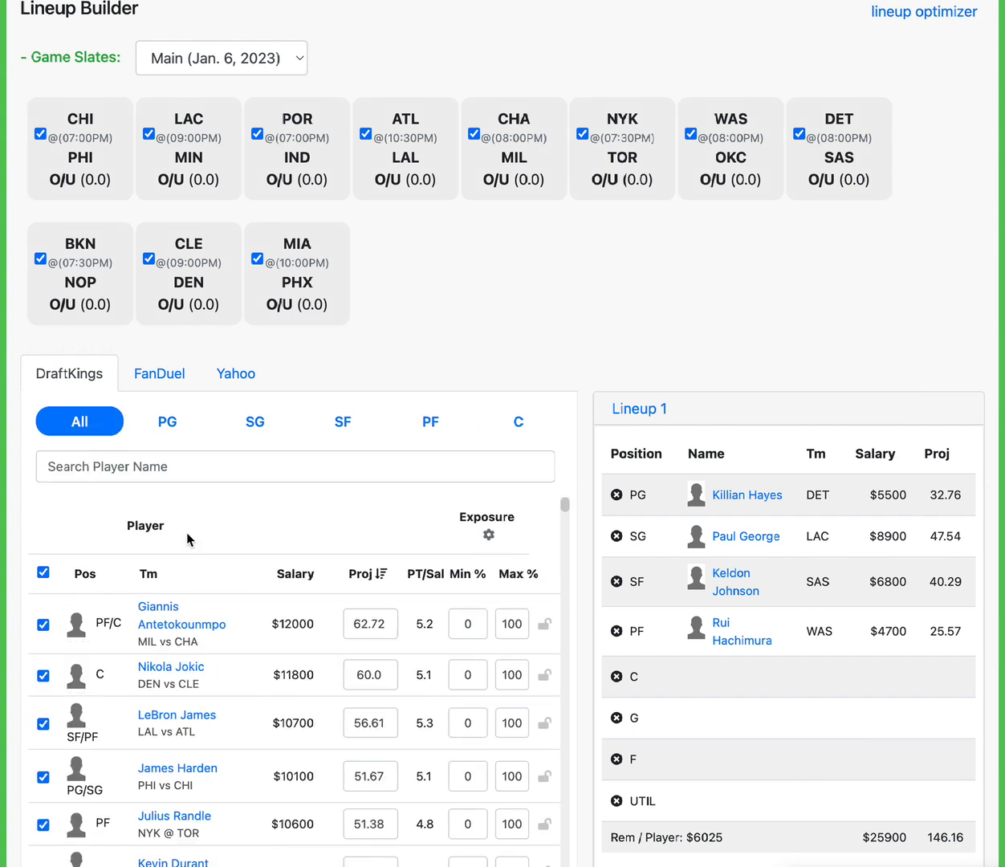
click(544, 723)
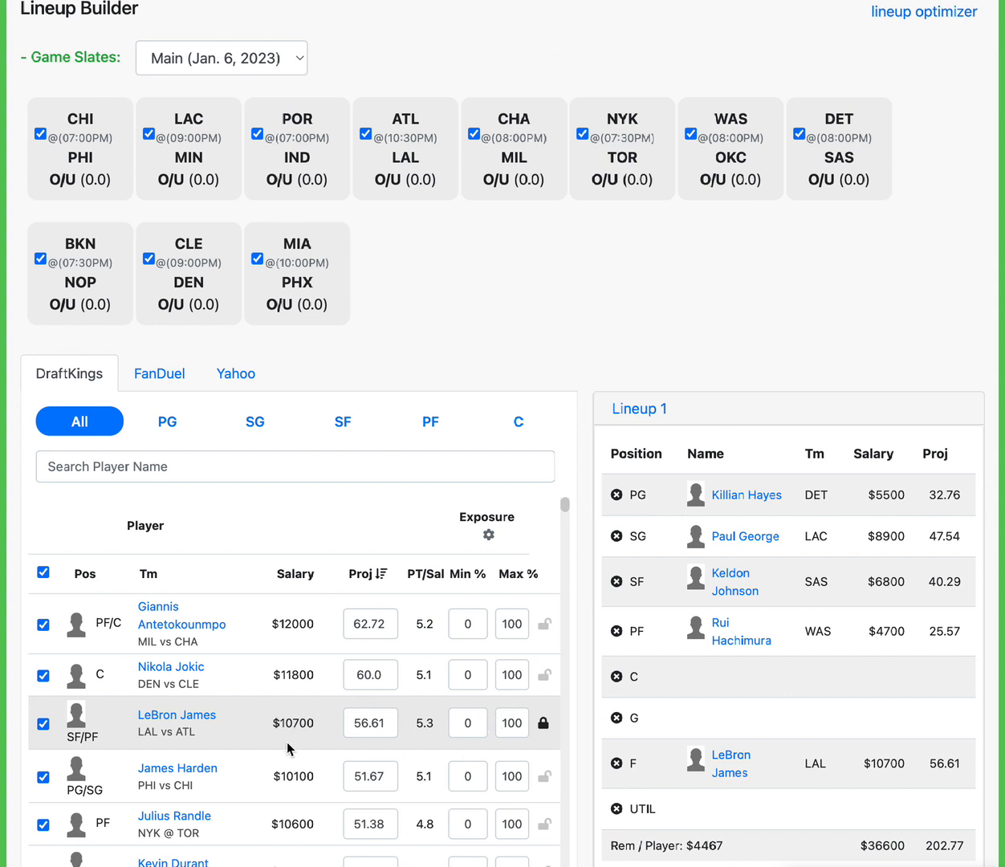
mouse_move(295, 777)
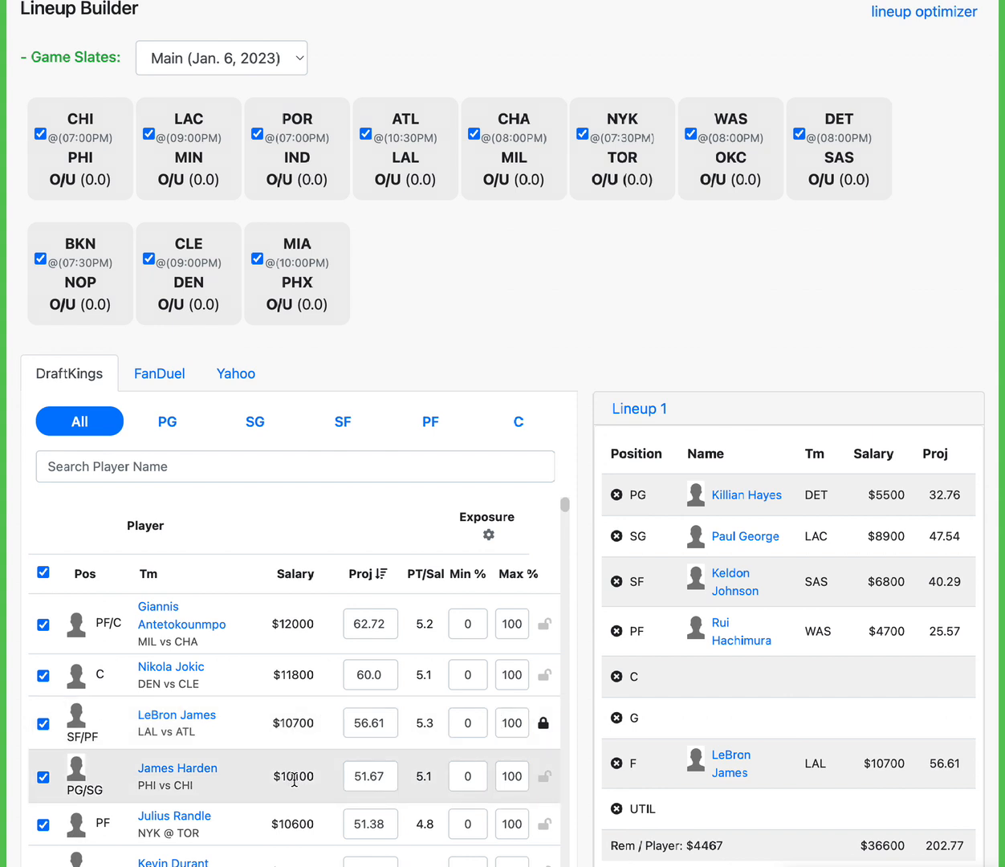
mouse_move(191, 786)
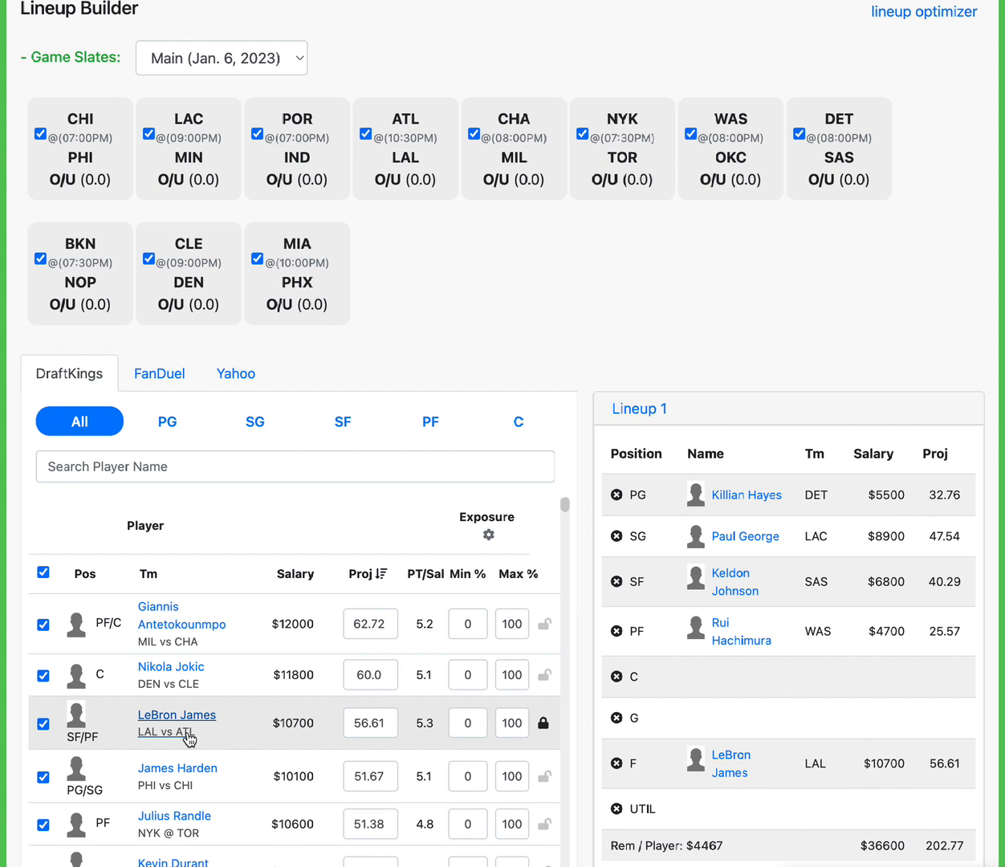
mouse_move(303, 776)
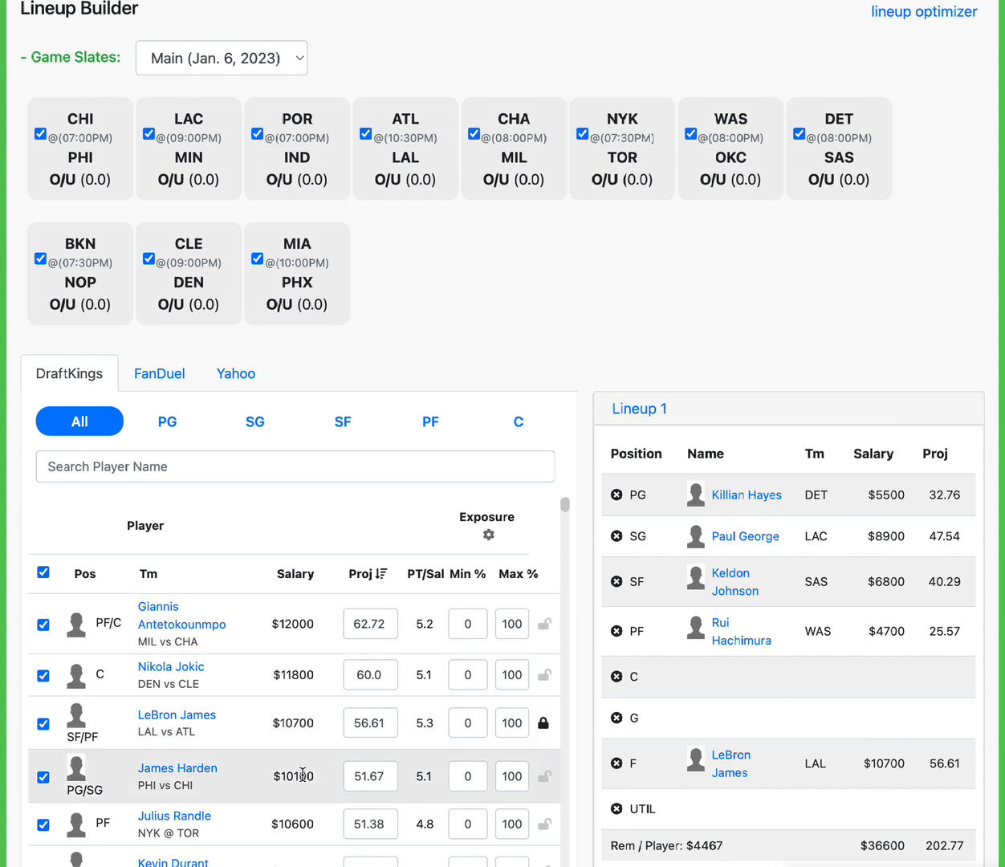
mouse_move(177, 779)
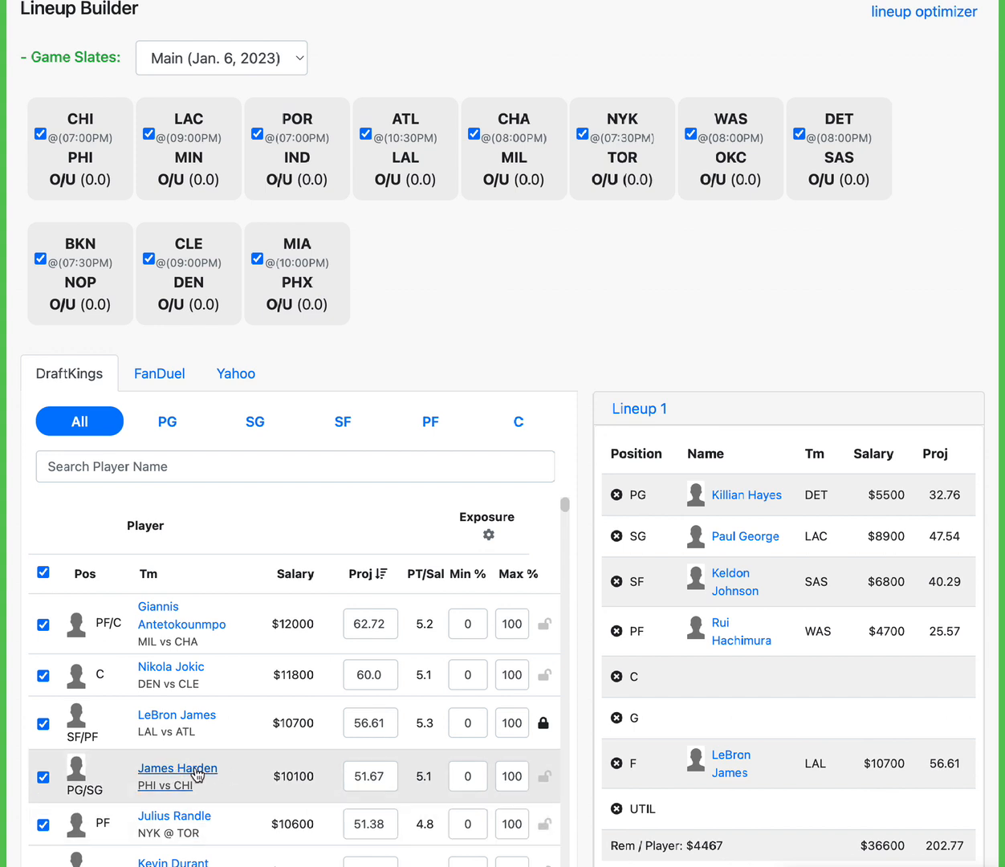
mouse_move(176, 801)
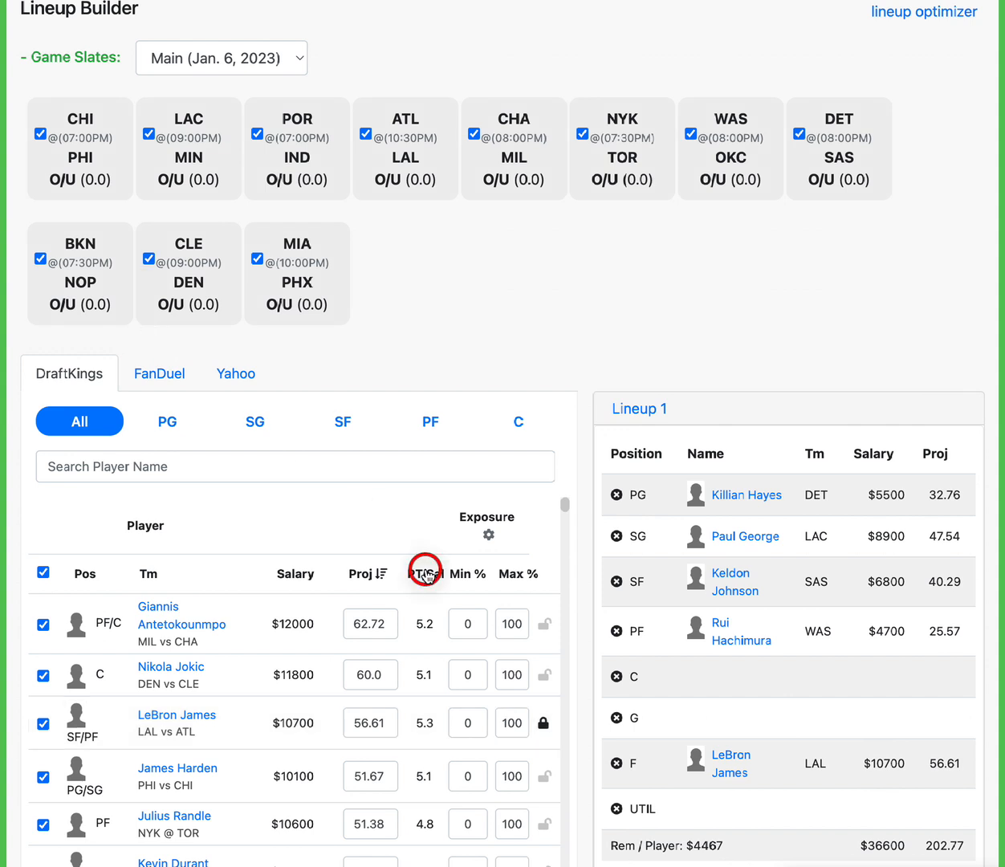
Sort players by PT/Sal, led by Josh Richardson at 6.5, and select Ivica Zubac's projection.
click(423, 573)
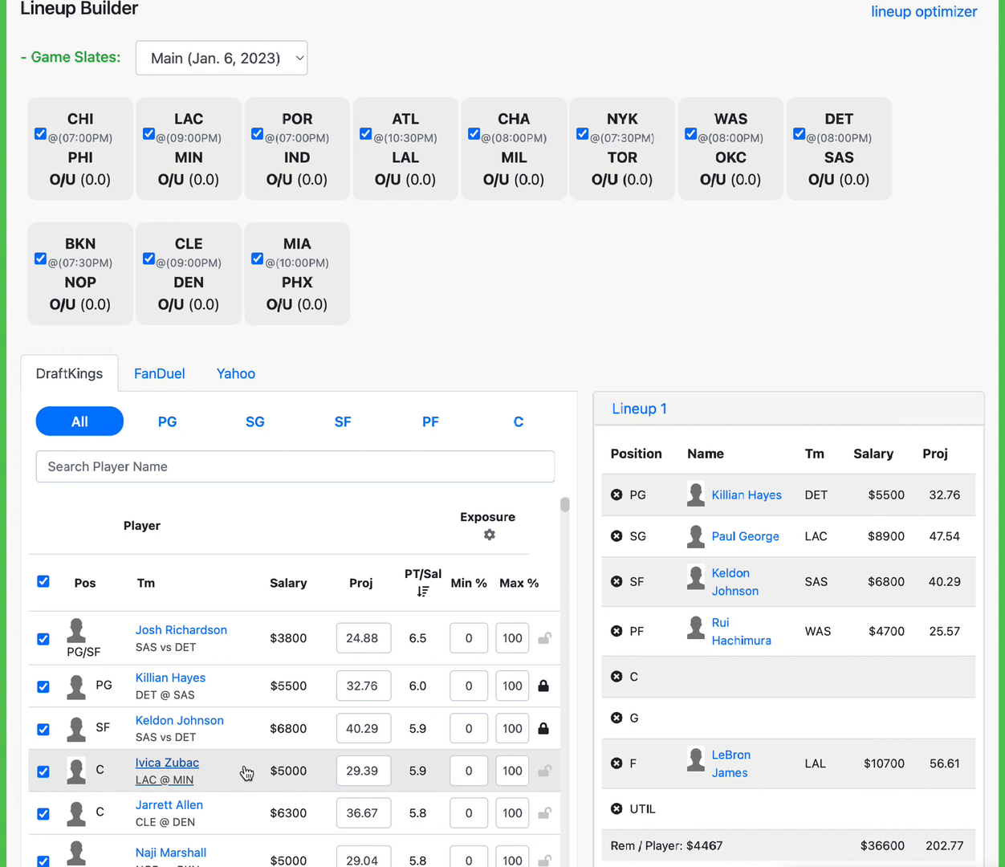
click(363, 771)
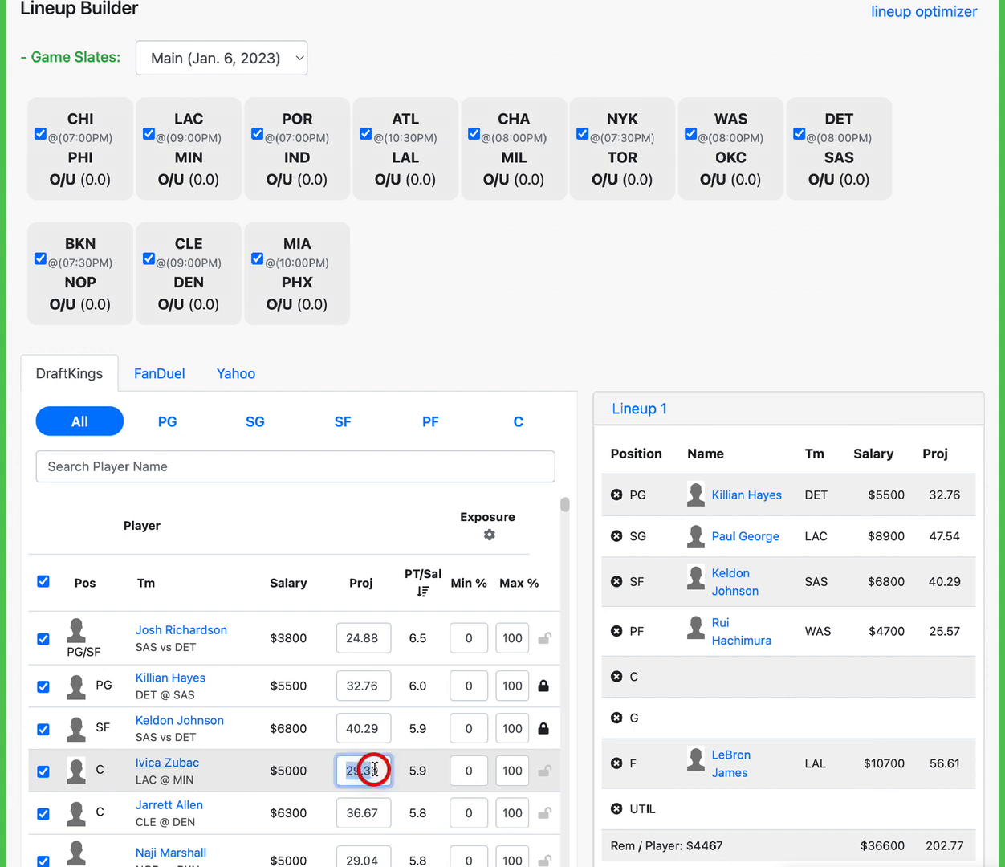
Toggle Ivica Zubac's 29.39 projection field and scroll down the player pool.
click(363, 771)
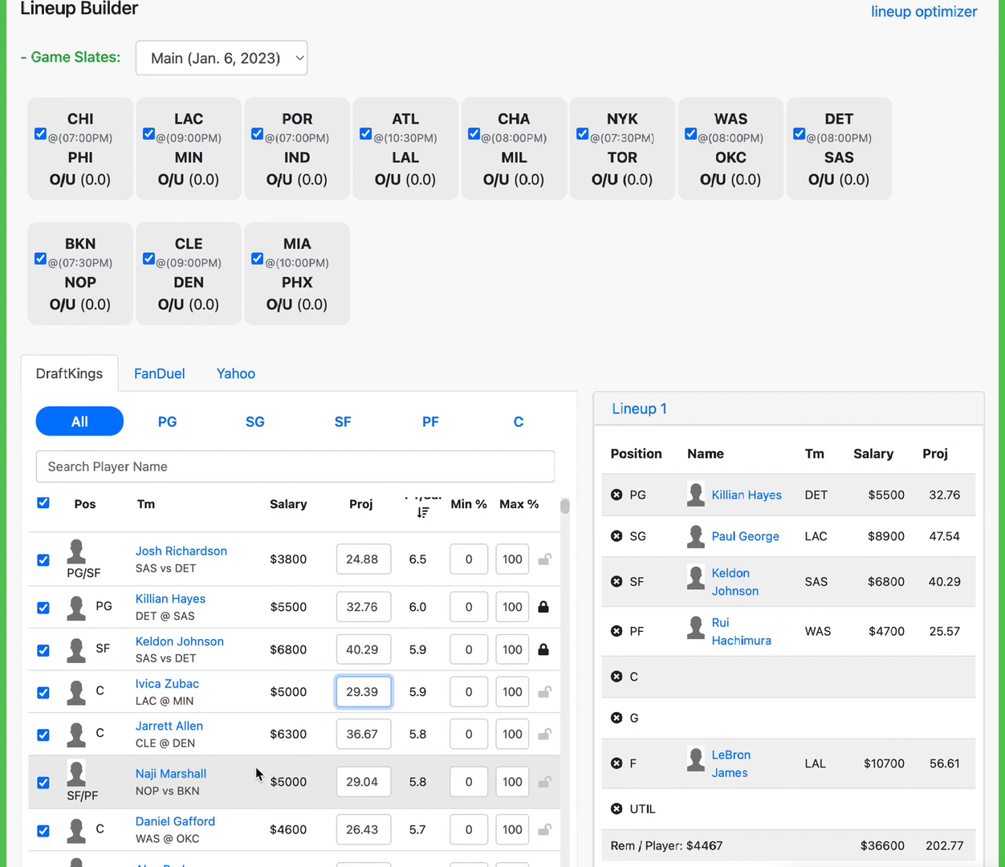
scroll(down, 3)
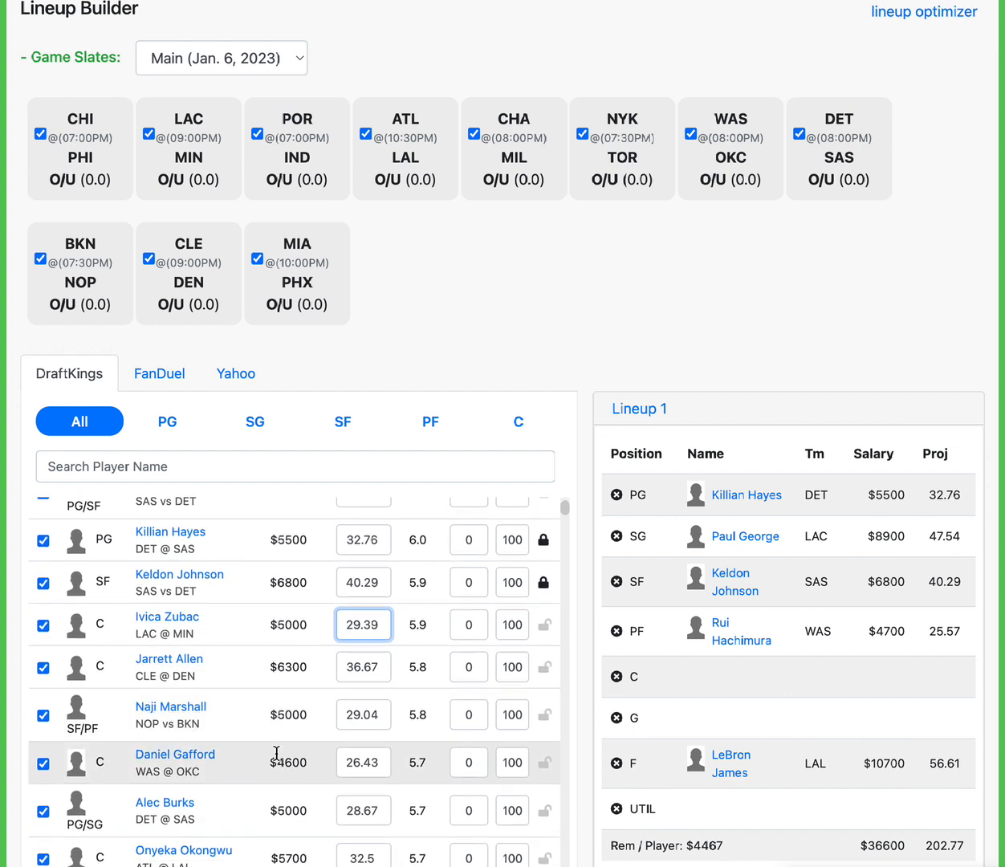
scroll(down, 3)
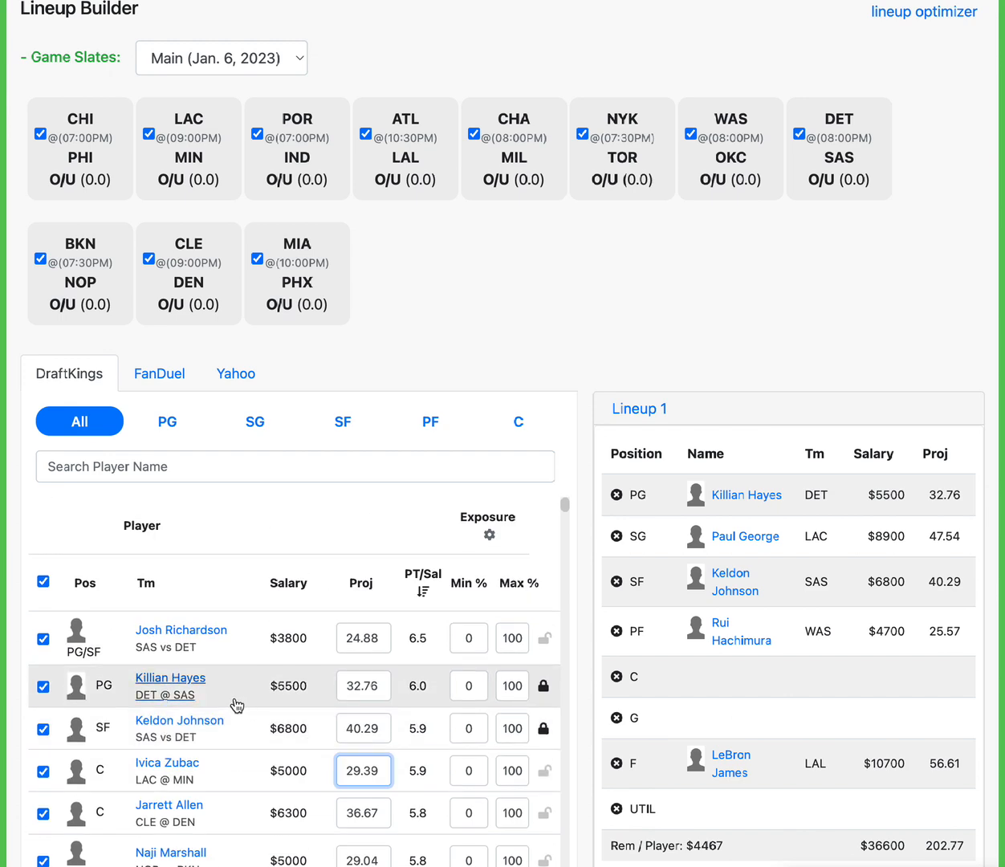
mouse_move(251, 652)
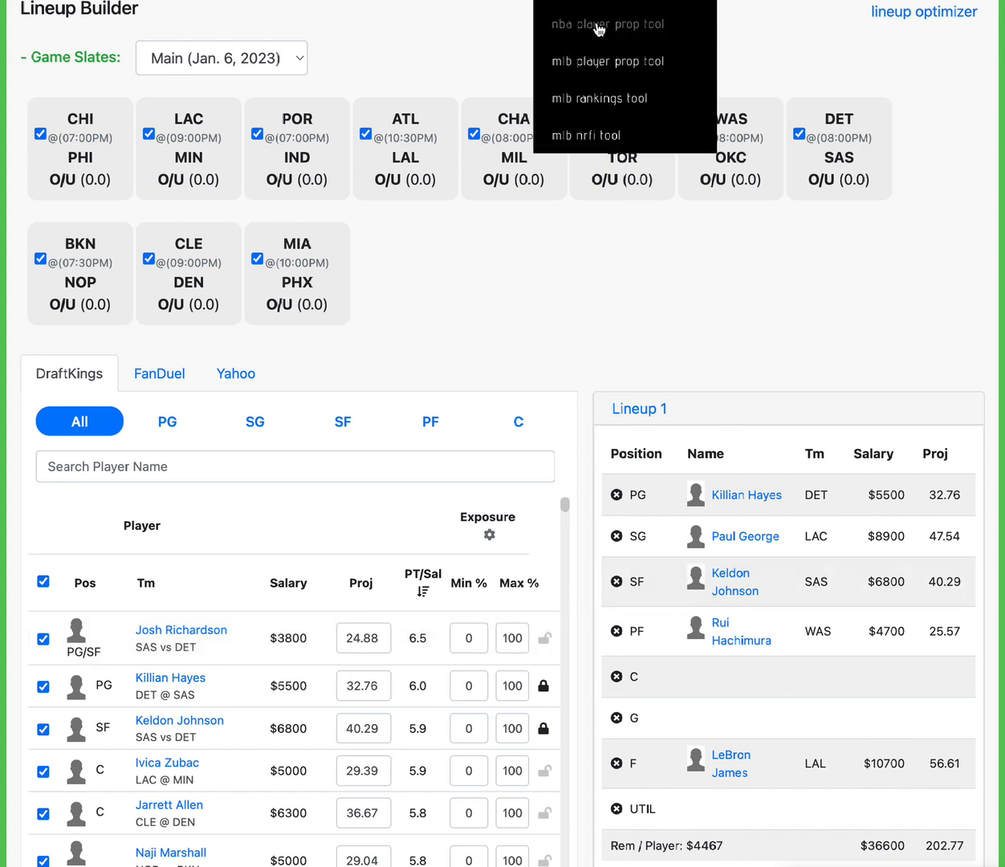
Open NBA Player Prop Tool 2.0 and scroll down to its prop lines table.
click(598, 23)
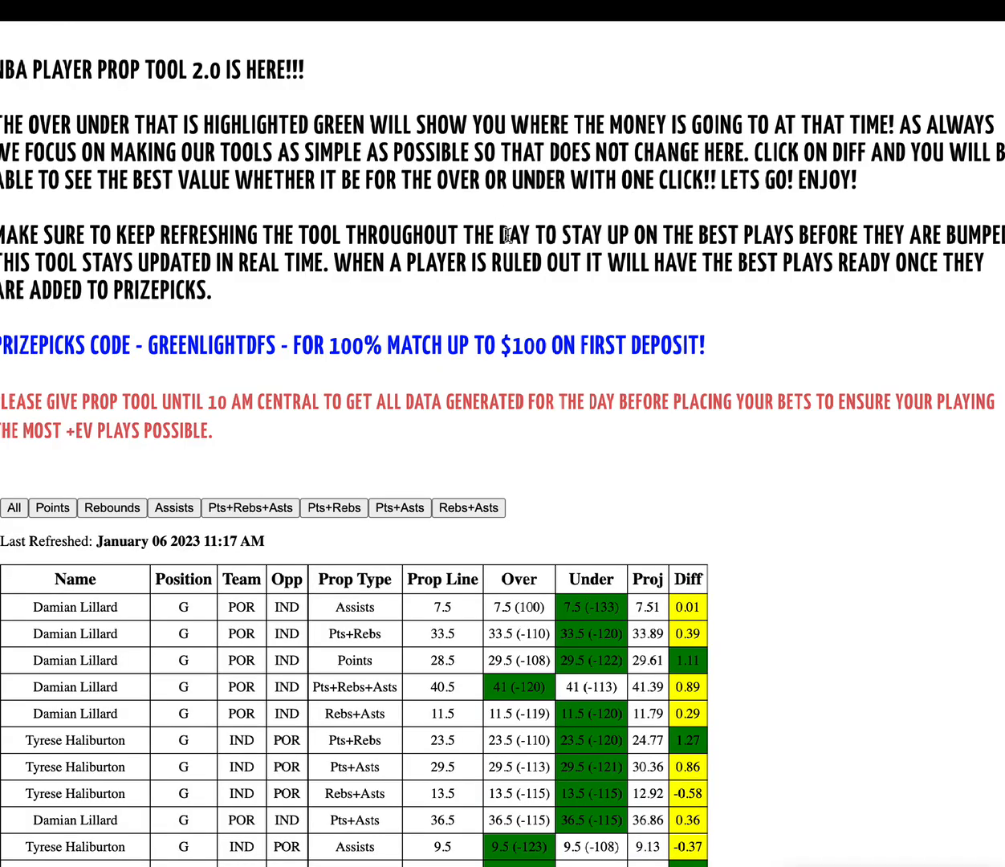
scroll(down, 3)
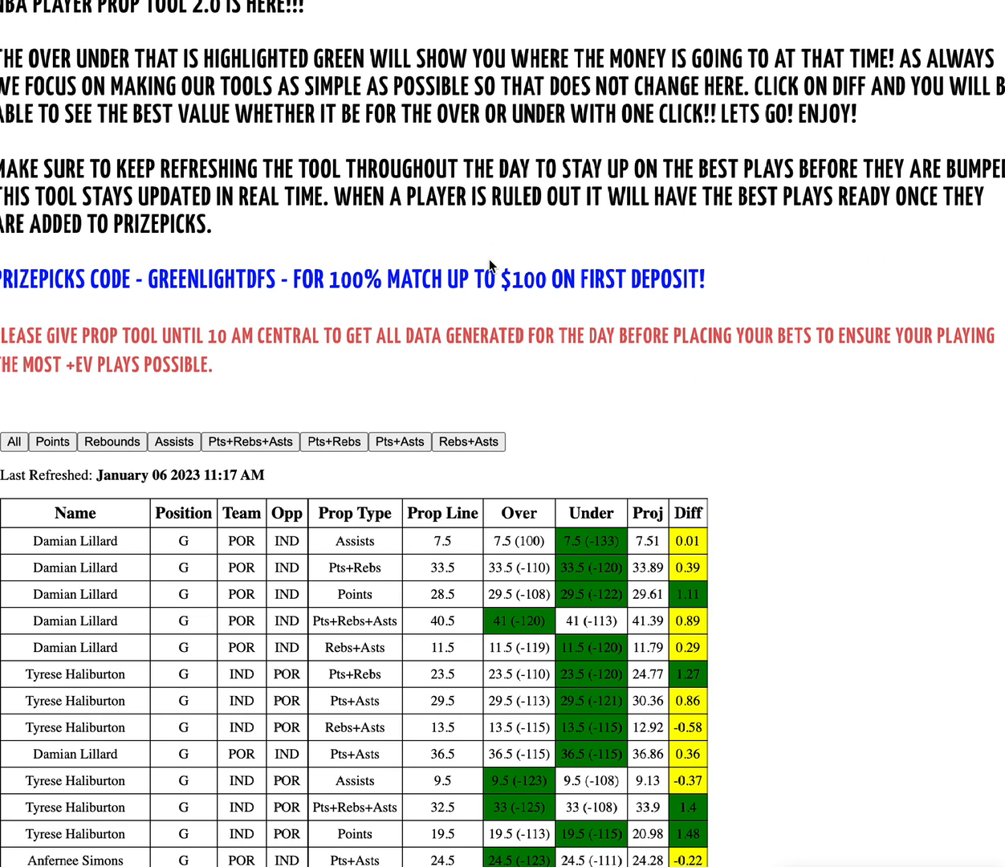
mouse_move(261, 206)
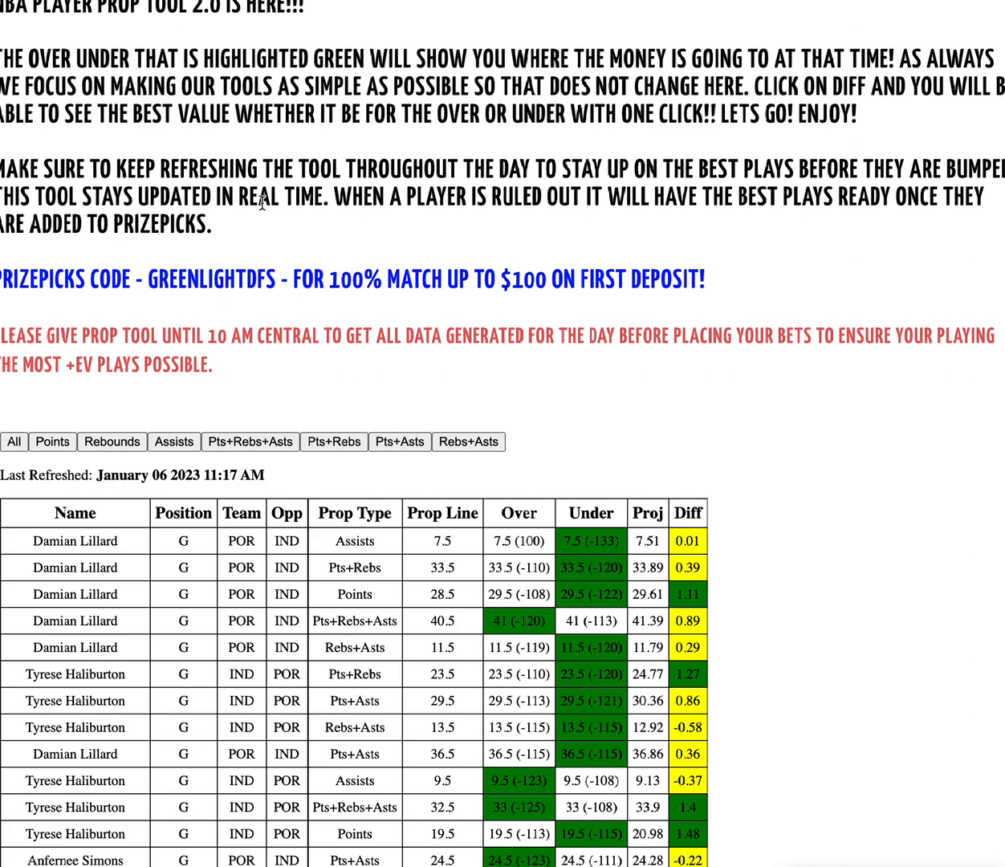
scroll(down, 3)
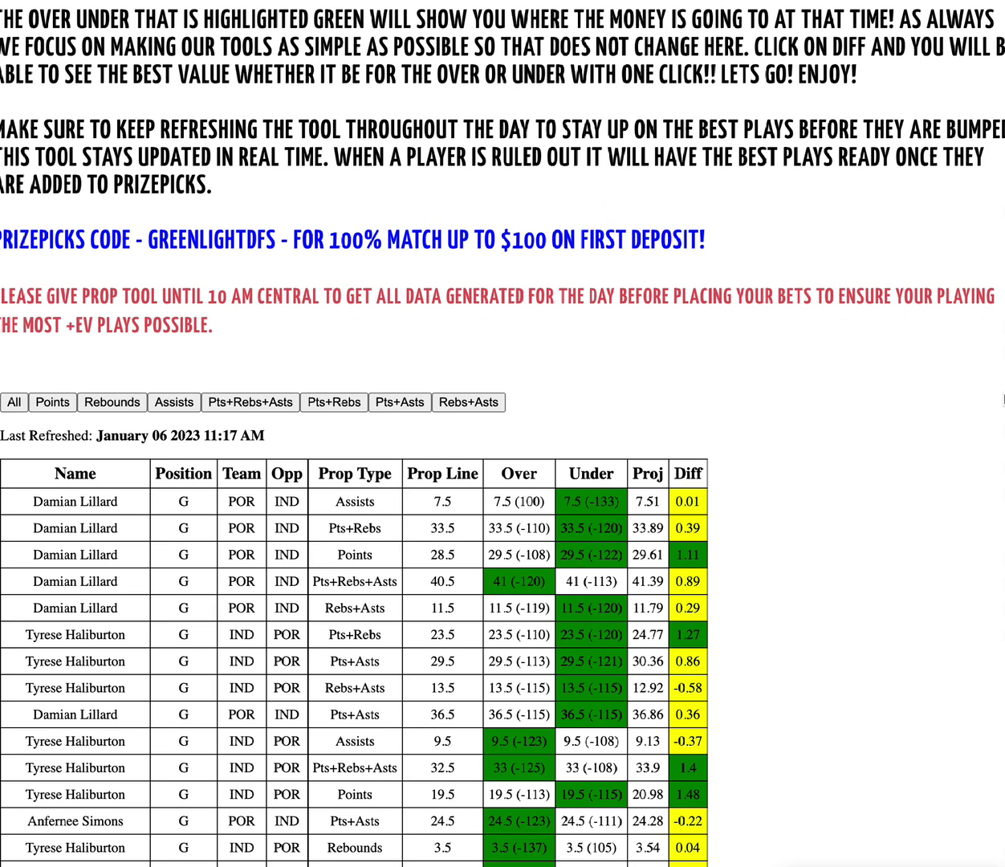
Sort props by Diff descending and select Deandre Ayton's Pts+Rebs prop at 2.19.
click(688, 474)
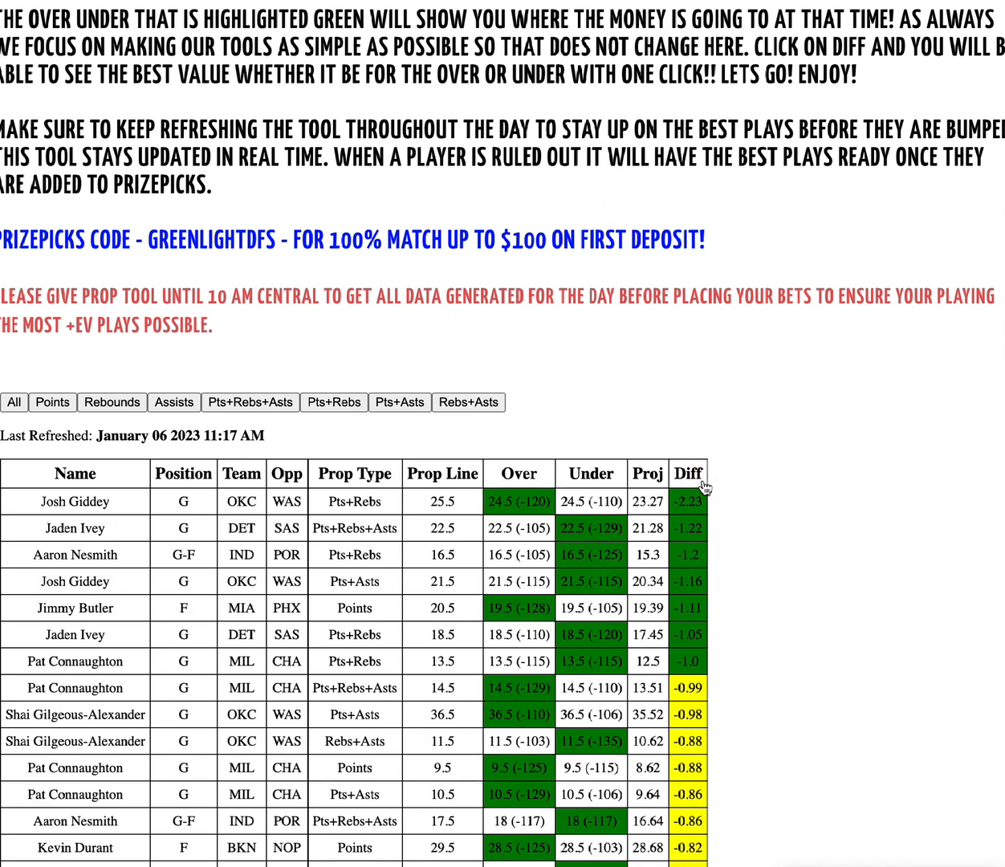
click(689, 474)
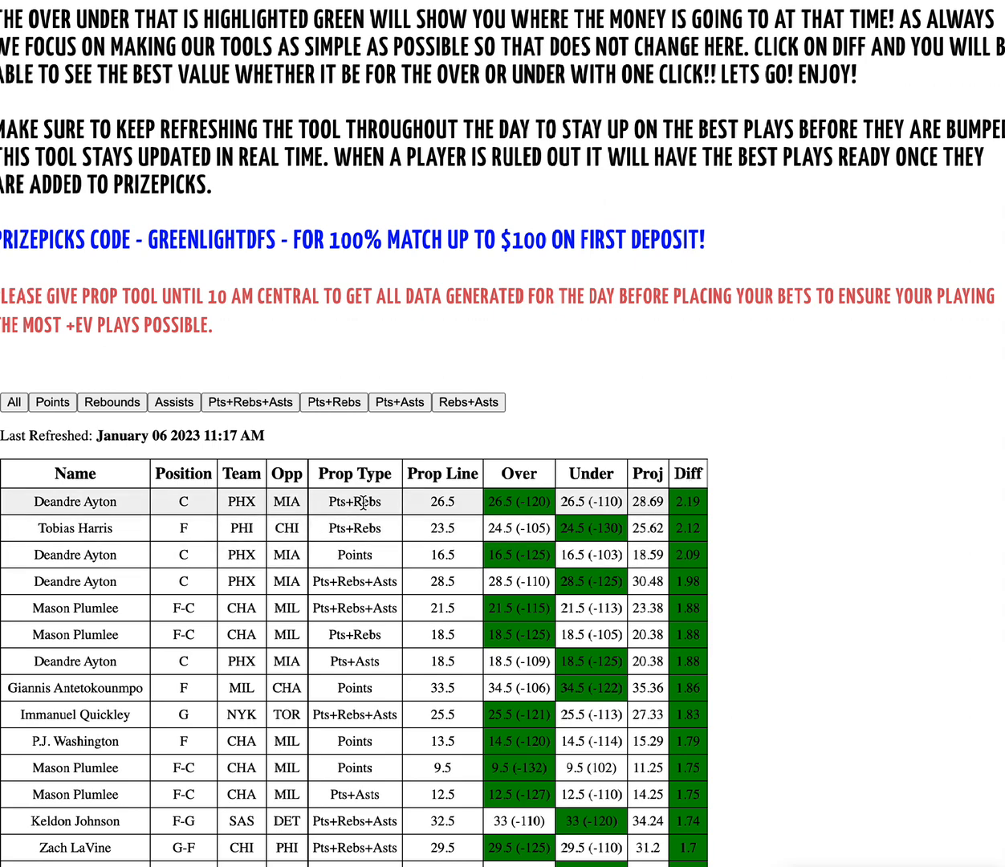
double_click(442, 501)
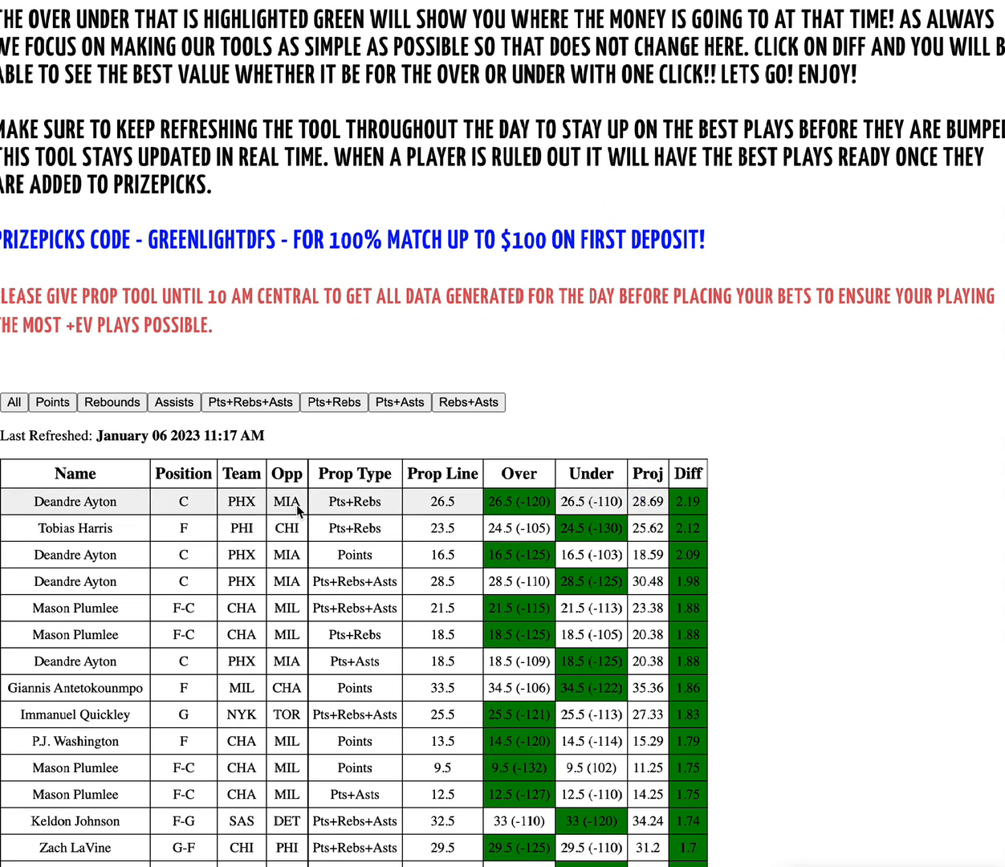
mouse_move(102, 528)
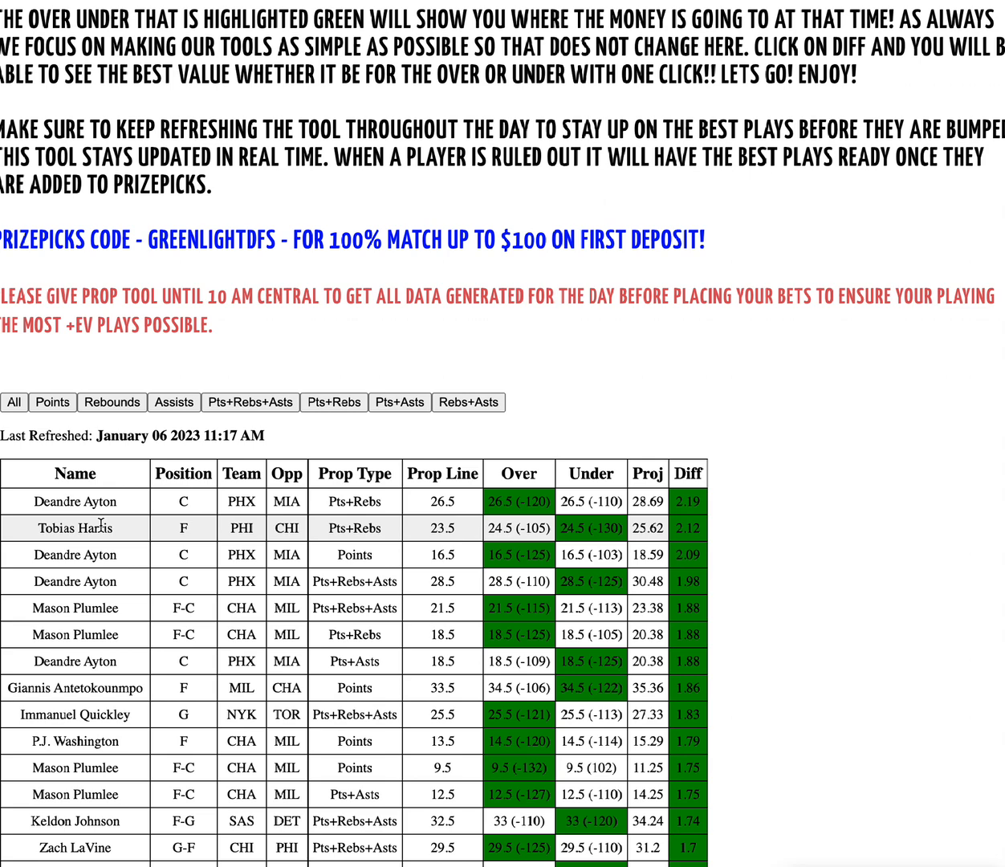
mouse_move(175, 528)
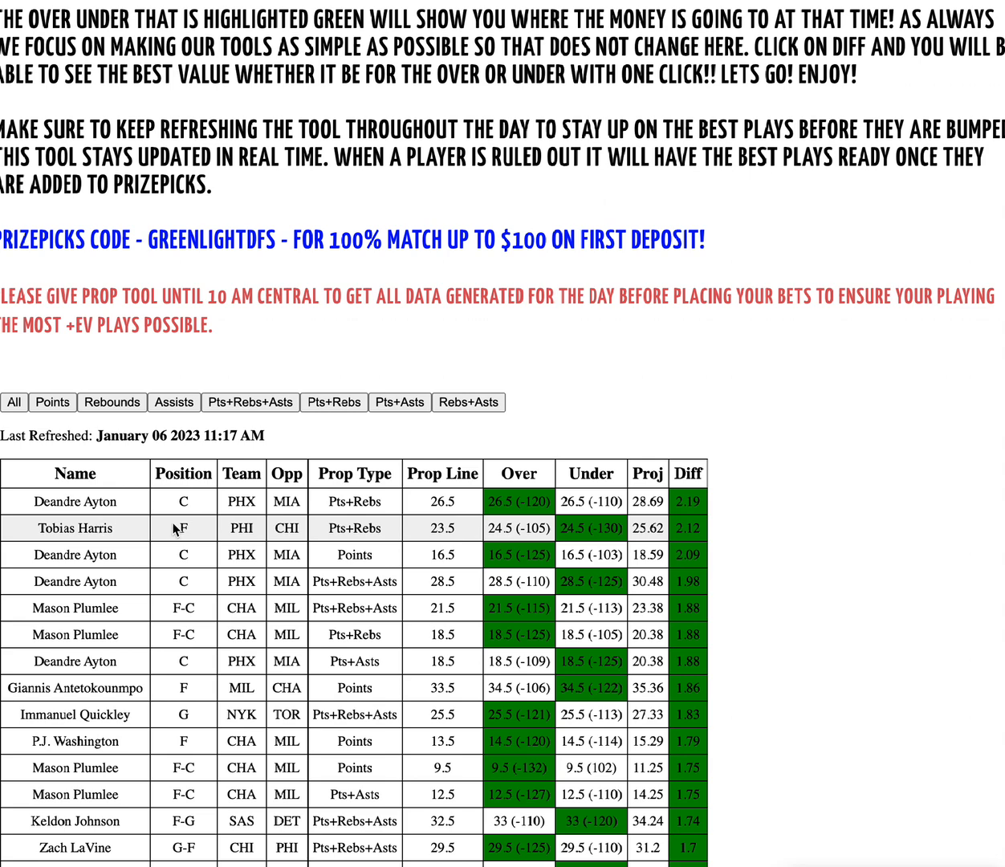
mouse_move(265, 581)
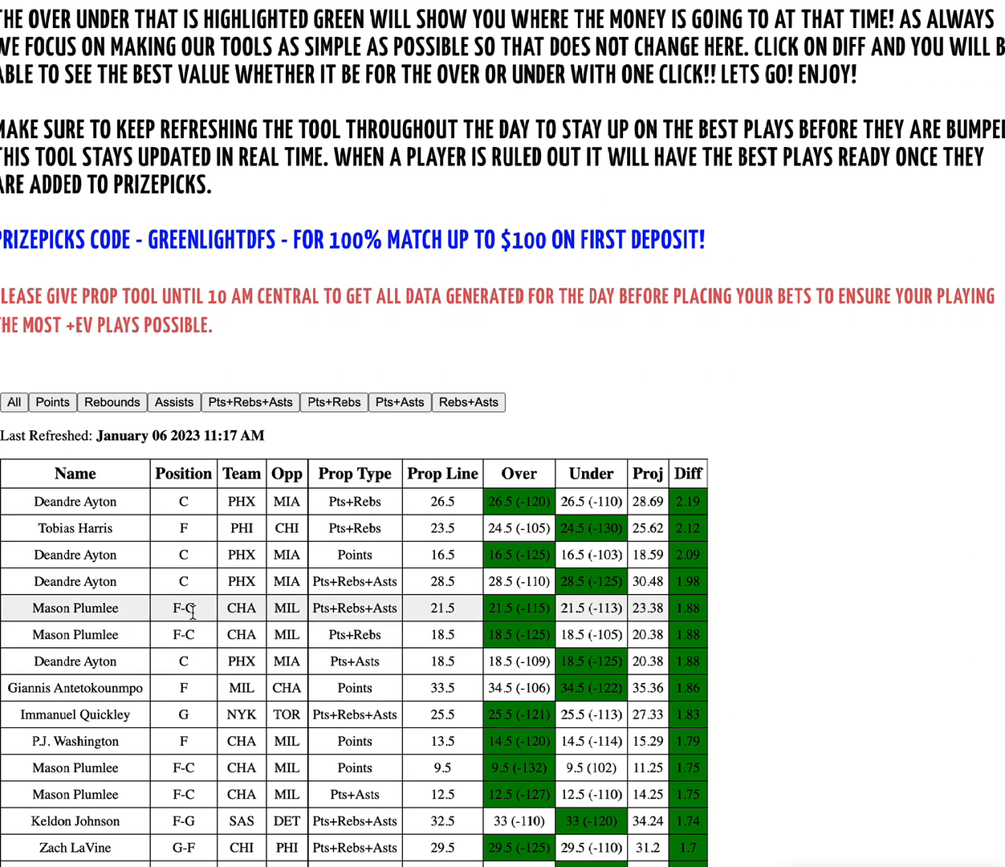
mouse_move(190, 620)
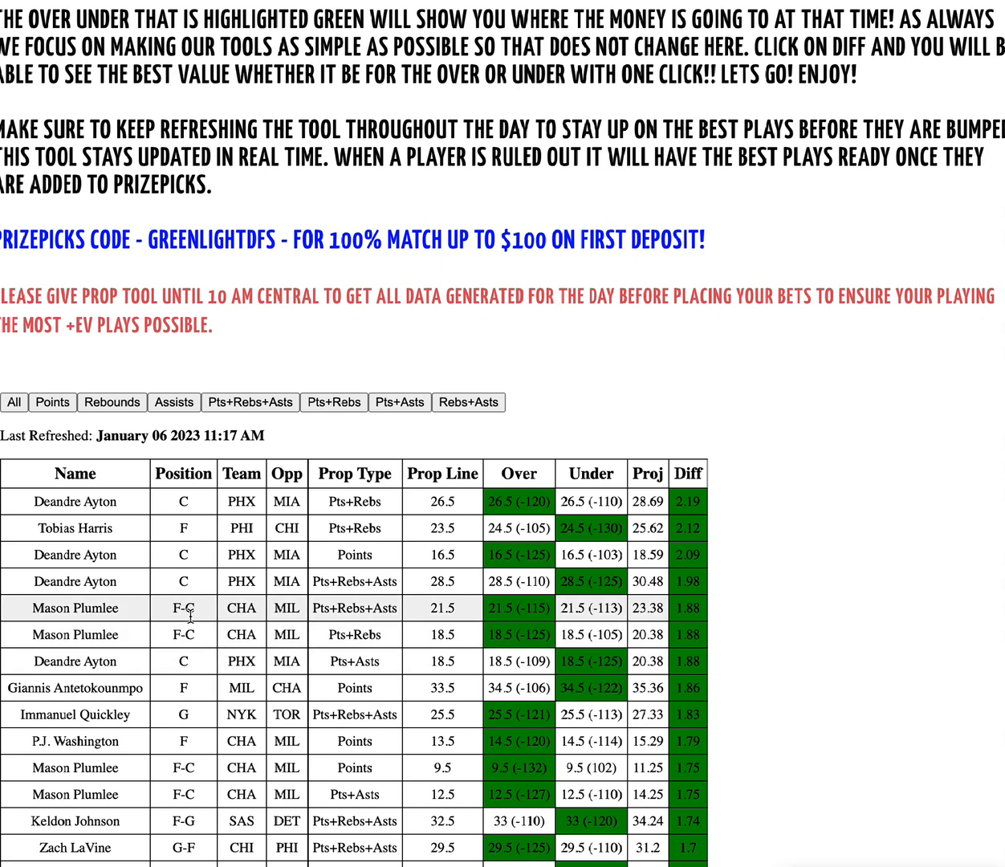
mouse_move(272, 618)
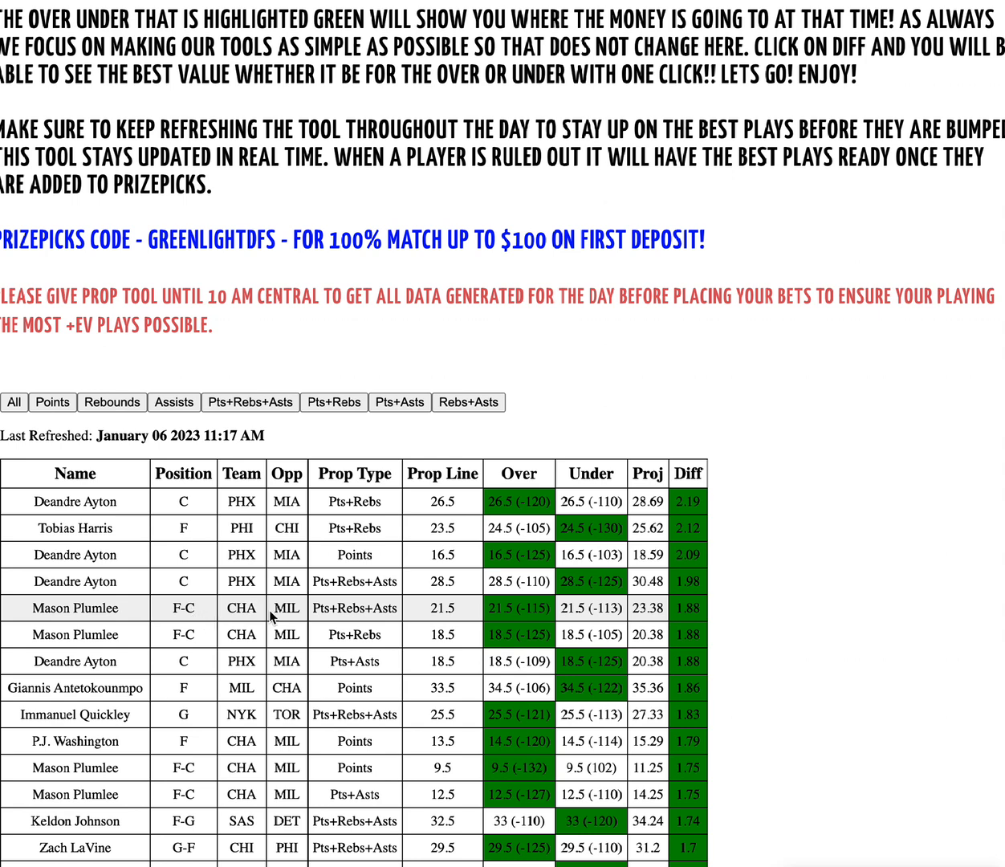
mouse_move(496, 608)
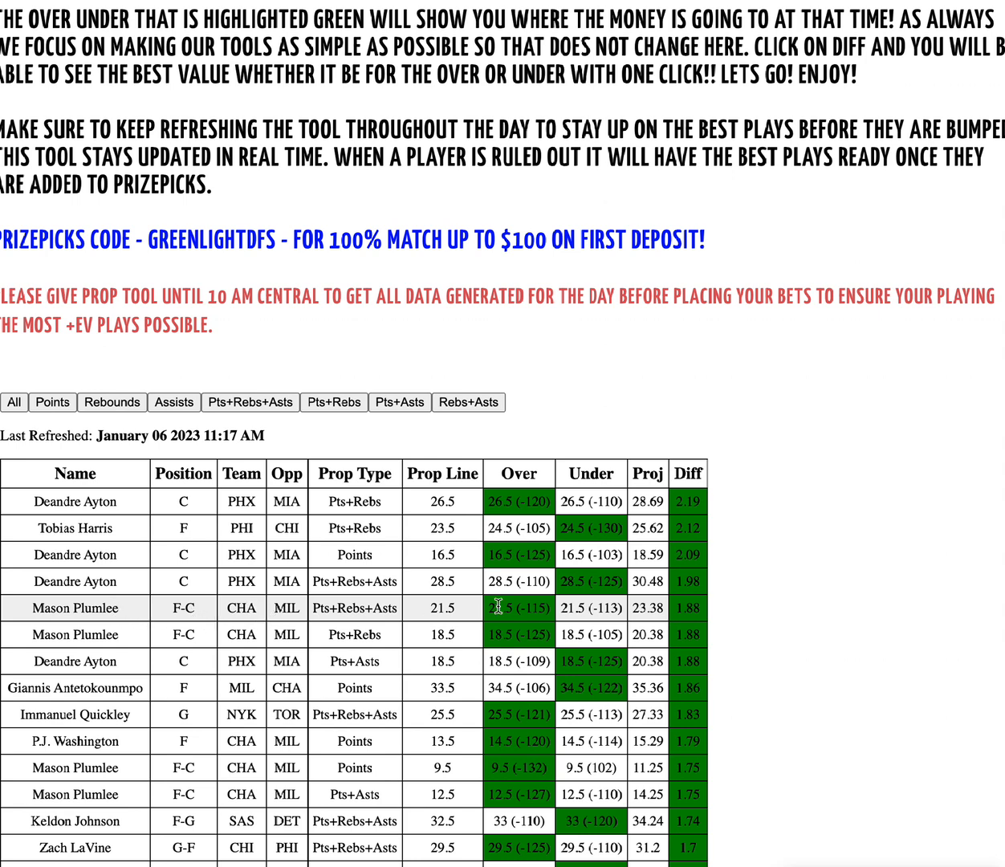
mouse_move(684, 650)
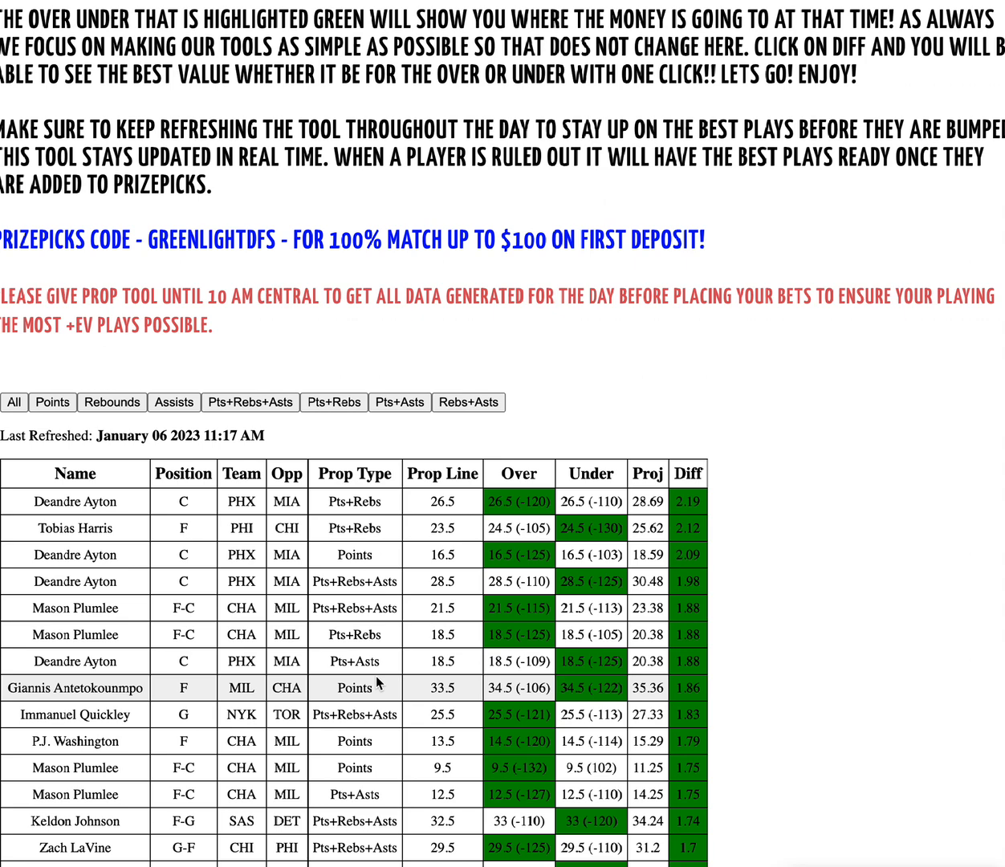
mouse_move(262, 645)
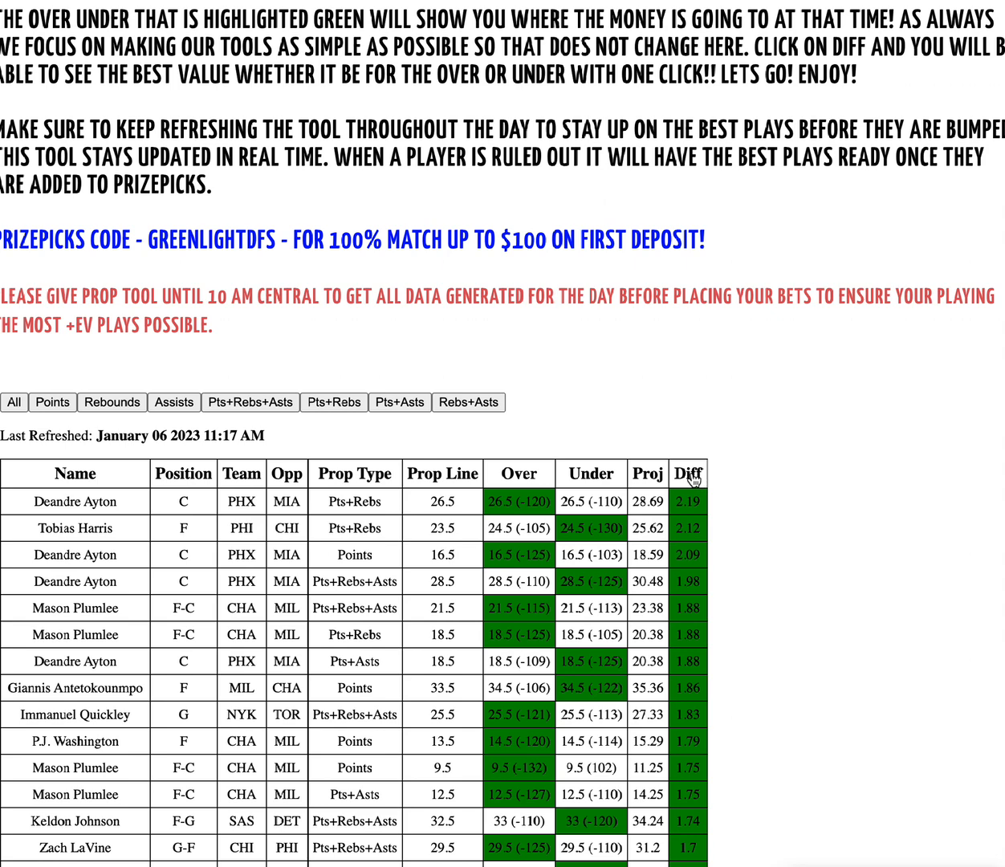
Toggle the Diff sort repeatedly, ending with Josh Giddey's Pts+Rebs at -2.23 on top.
click(688, 474)
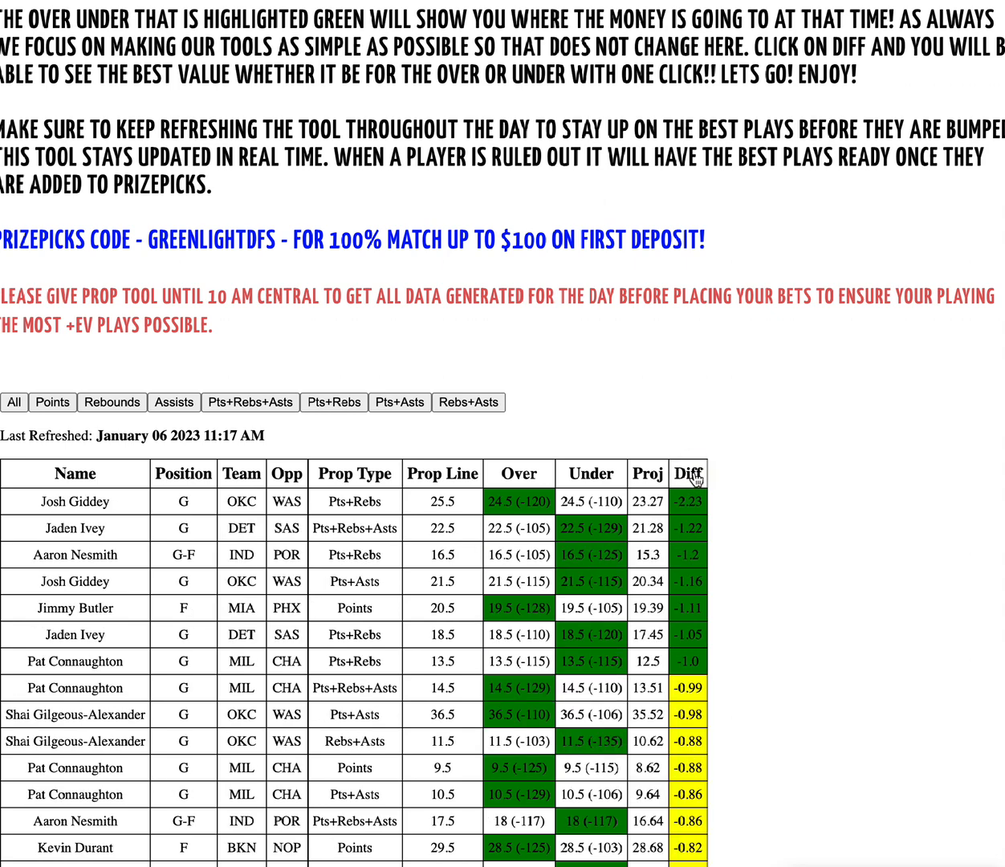
click(688, 473)
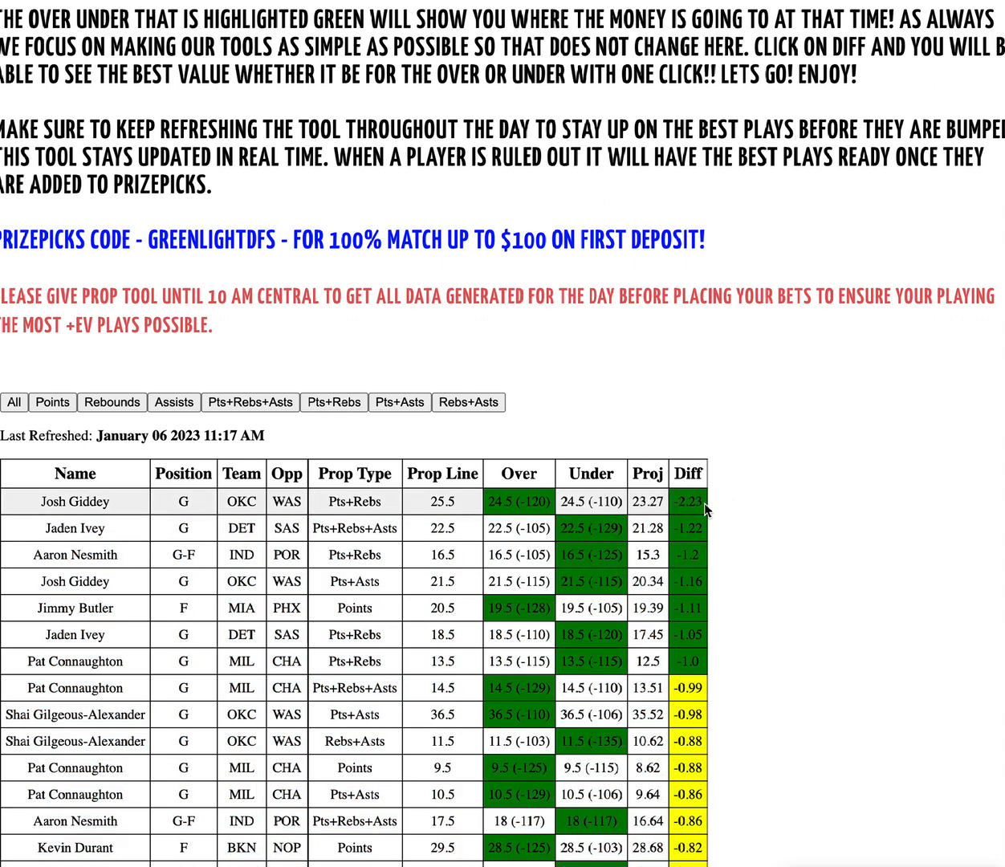
click(688, 473)
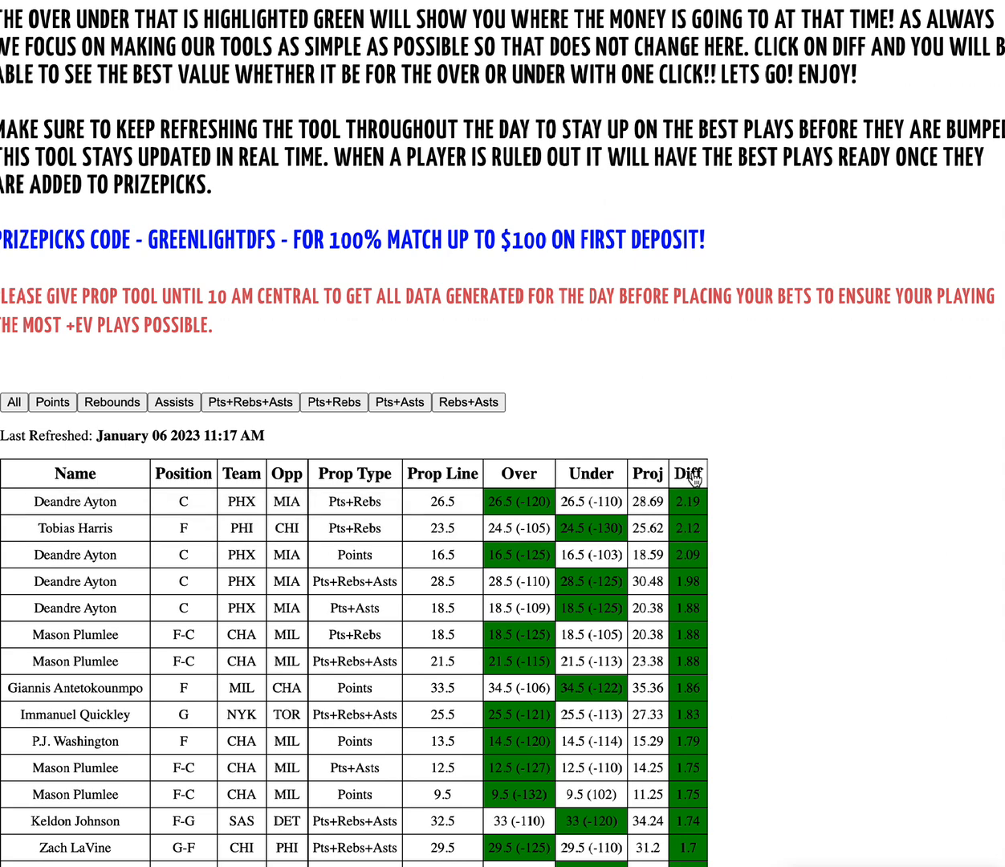
click(687, 474)
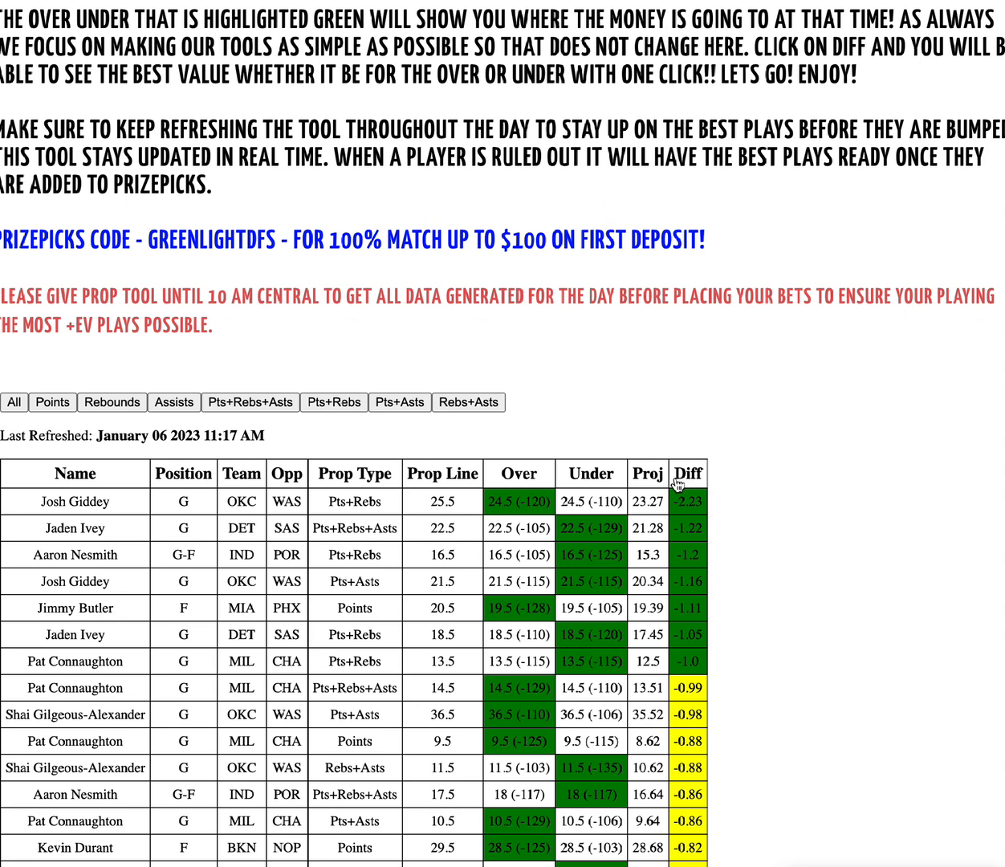
mouse_move(301, 496)
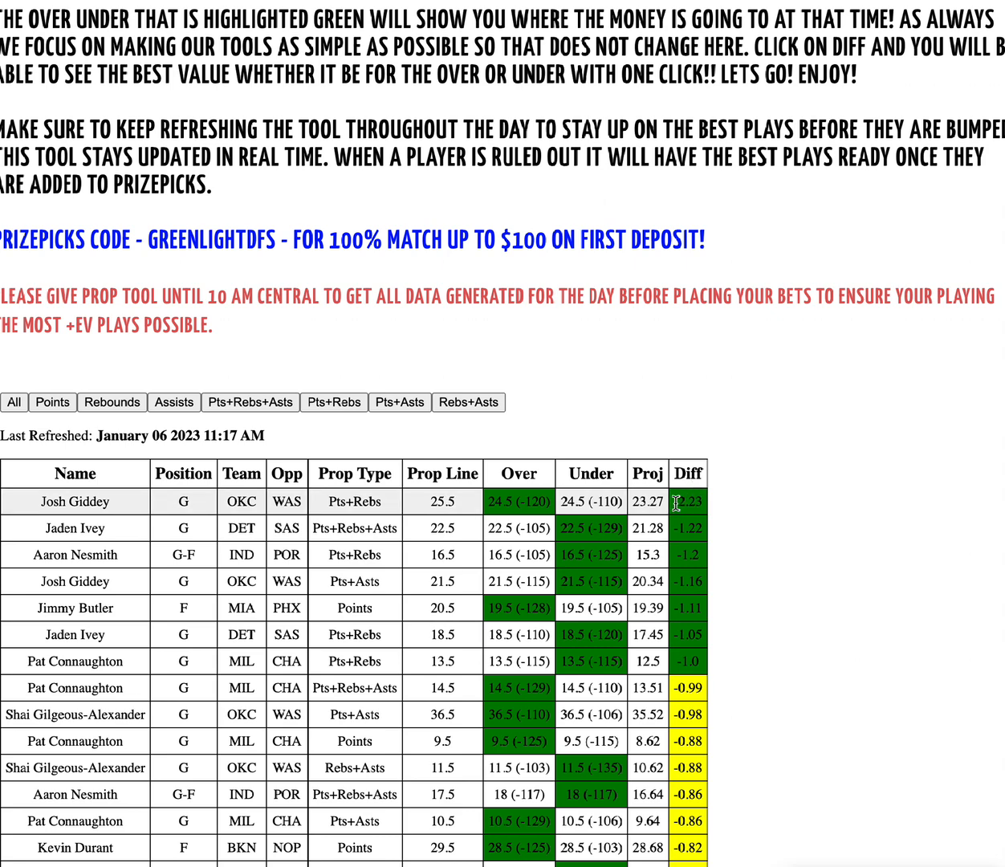
click(689, 474)
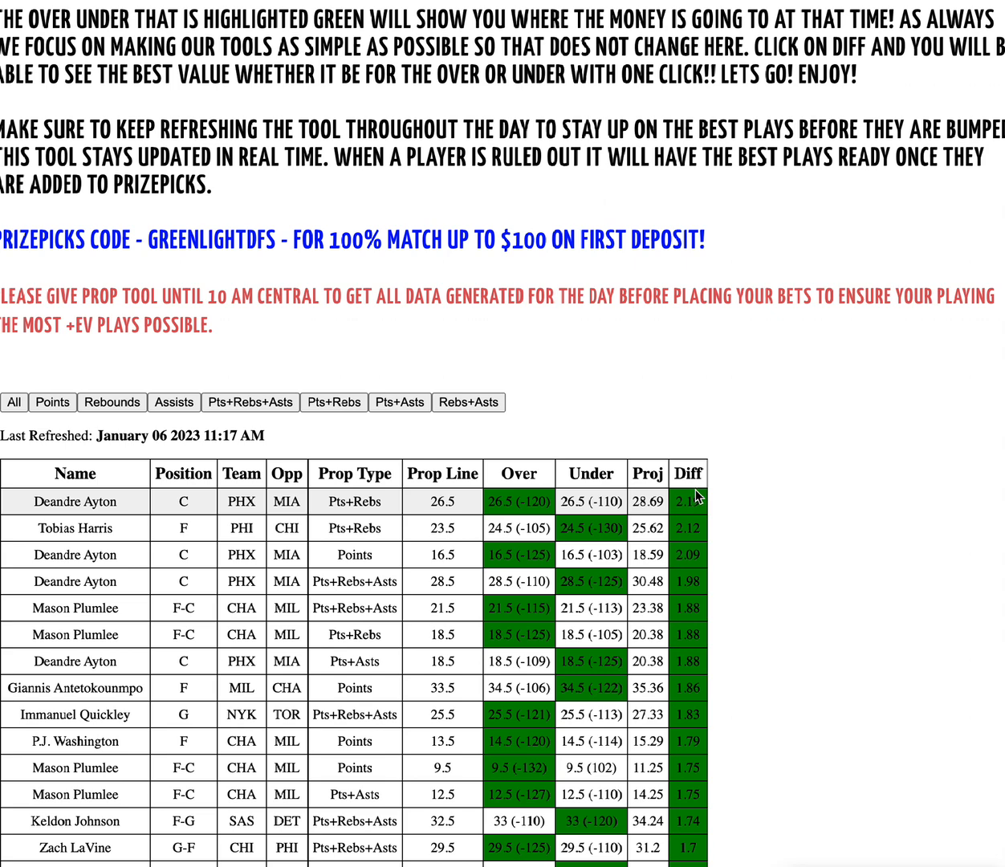
click(688, 474)
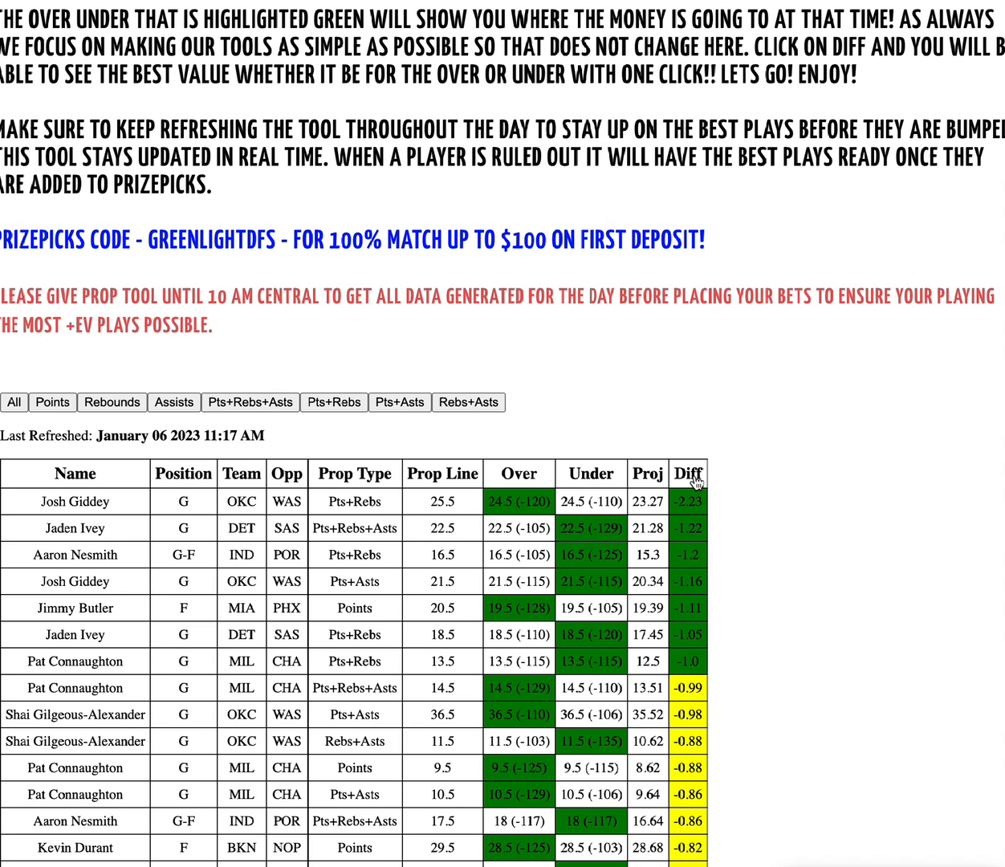
Sort the prop table by Diff descending, putting Deandre Ayton's Pts+Rebs (2.19) on top.
click(688, 474)
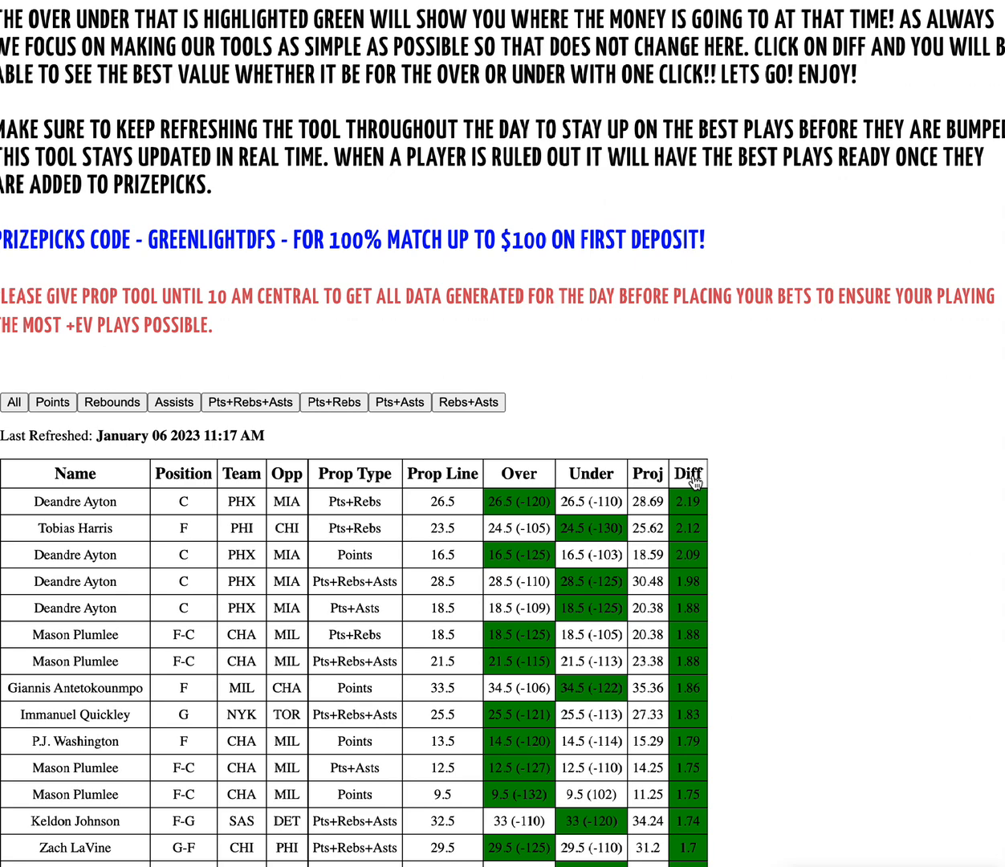
mouse_move(668, 480)
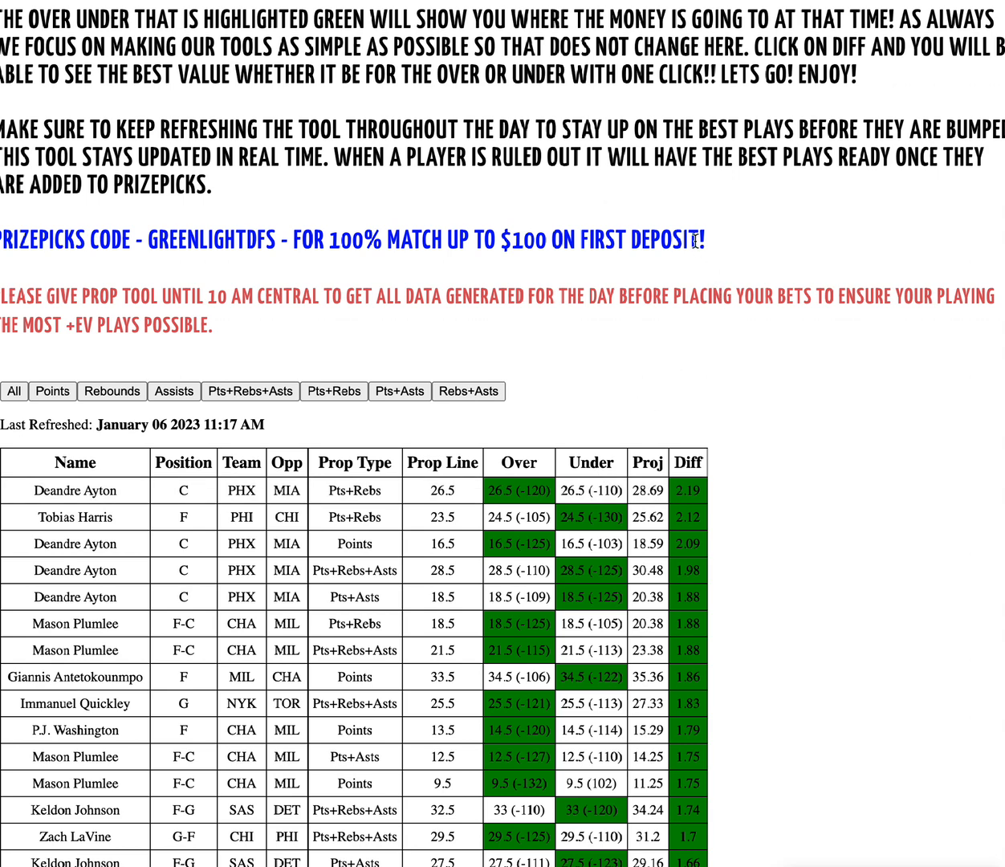
mouse_move(705, 247)
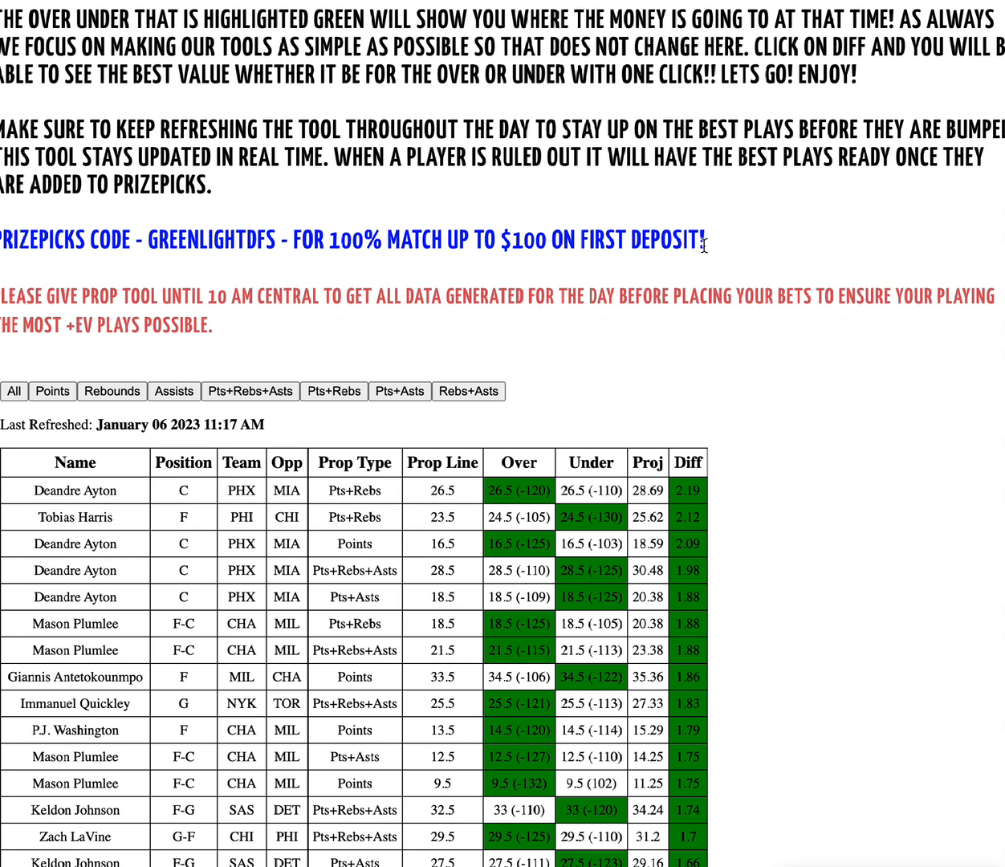